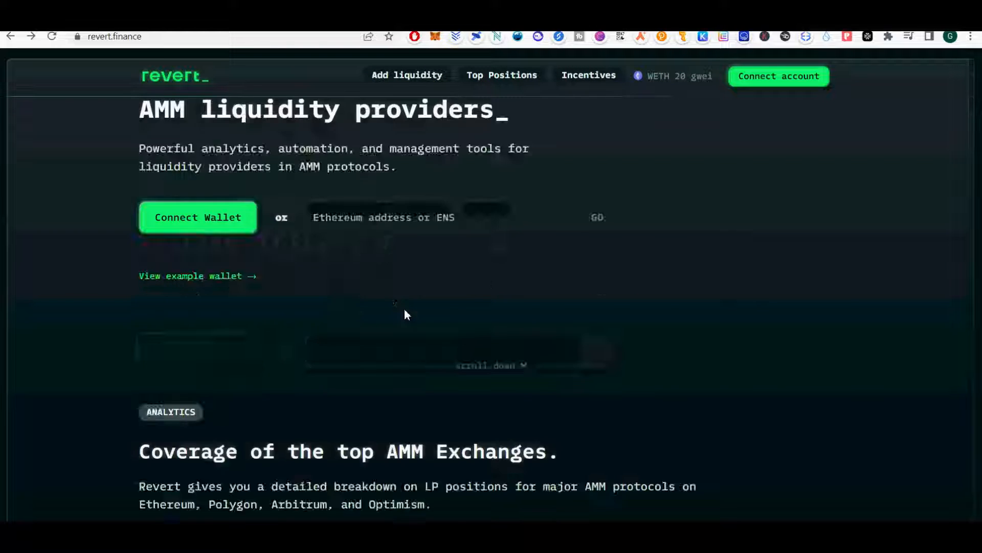
Start the liquidity position initiator and set the network to Polygon
scroll(down, 3)
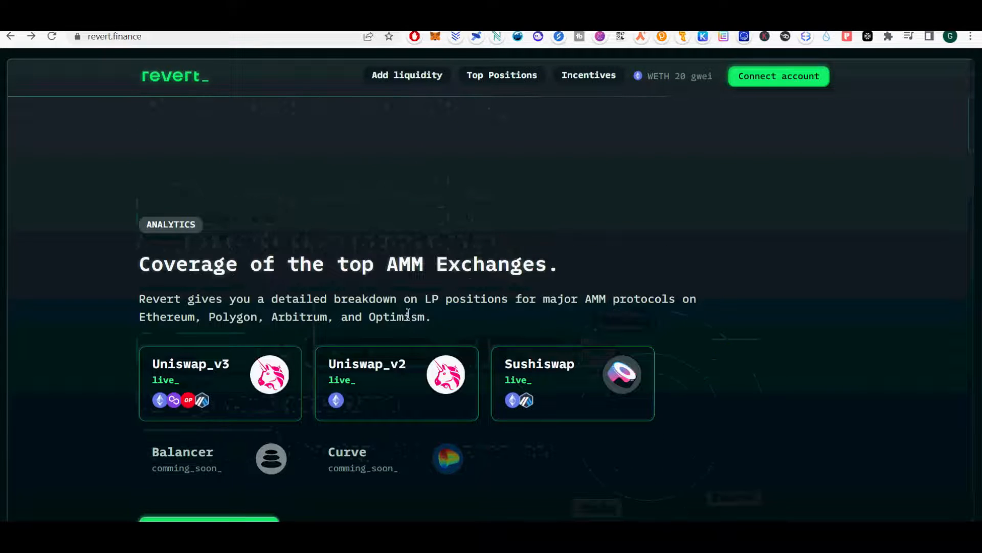
scroll(down, 3)
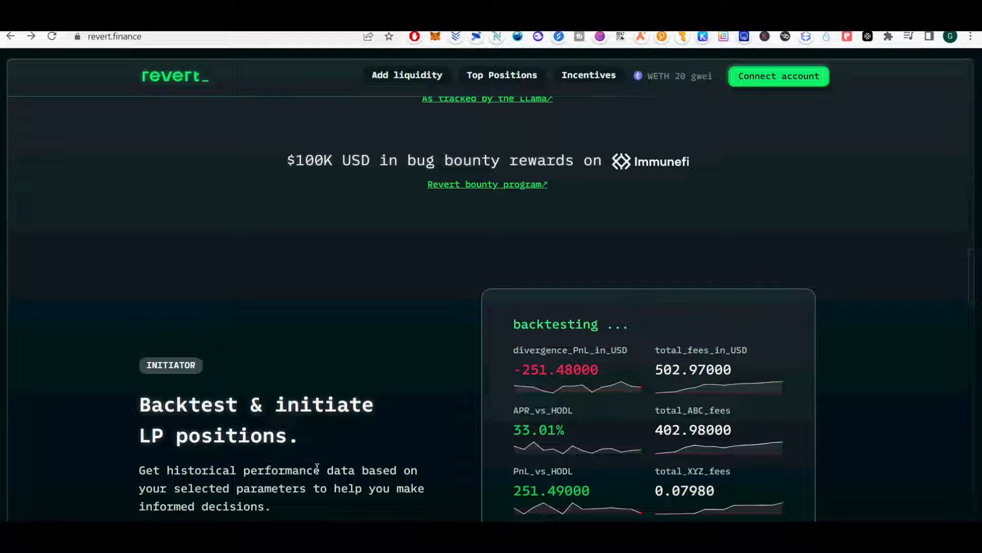
scroll(down, 3)
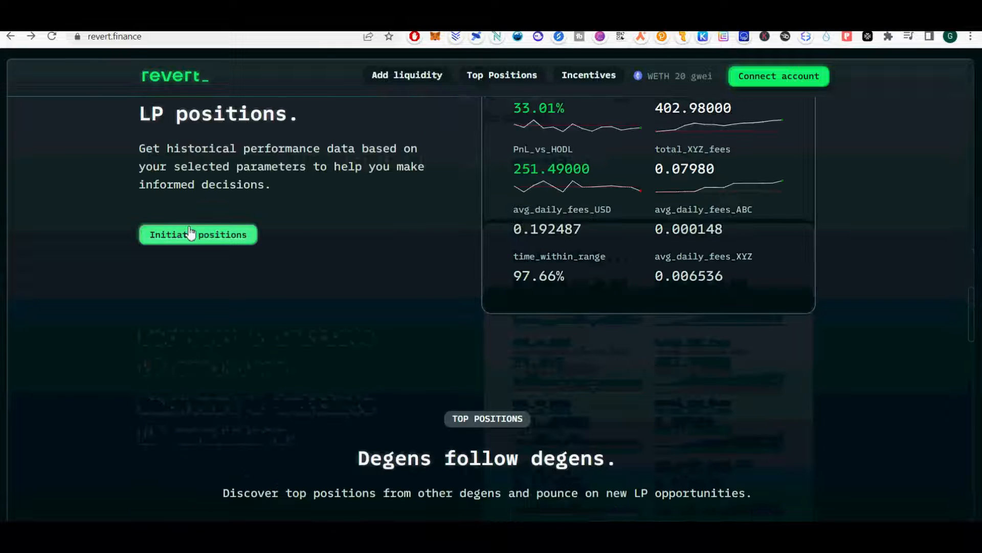
click(197, 234)
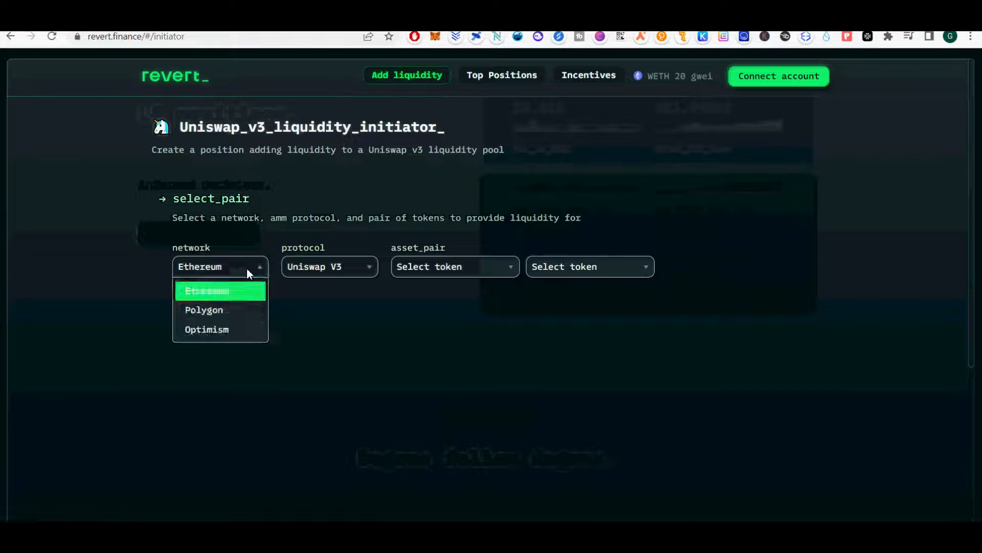
click(221, 309)
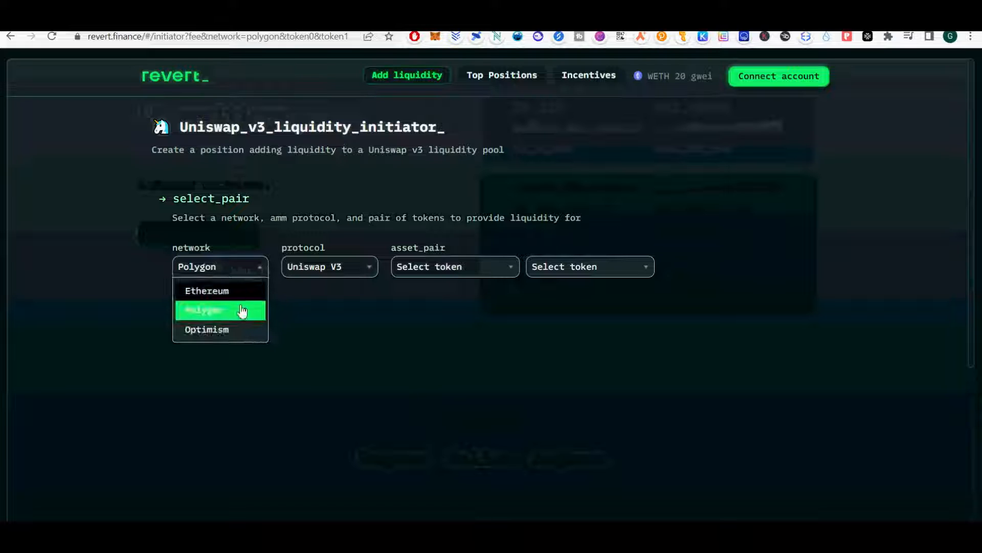
click(219, 309)
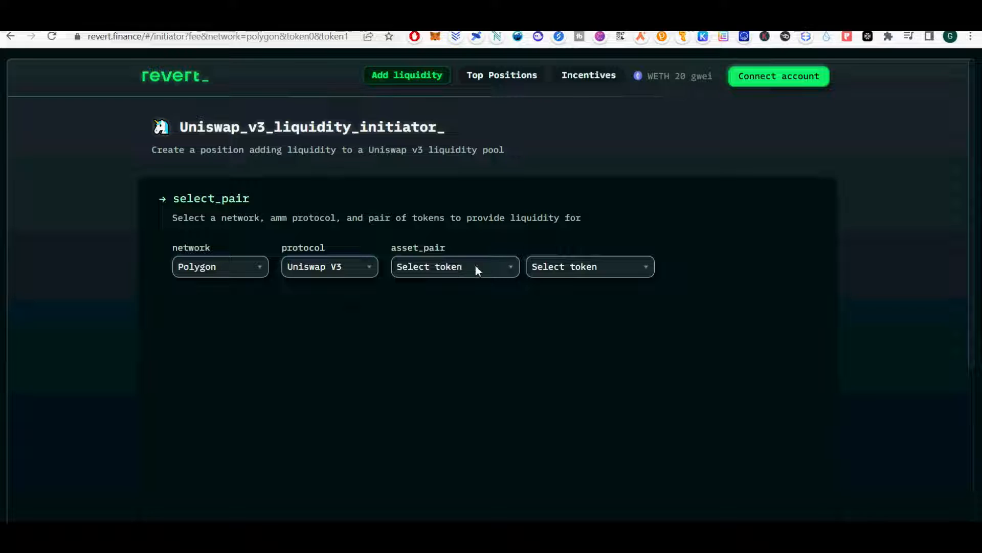
mouse_move(494, 291)
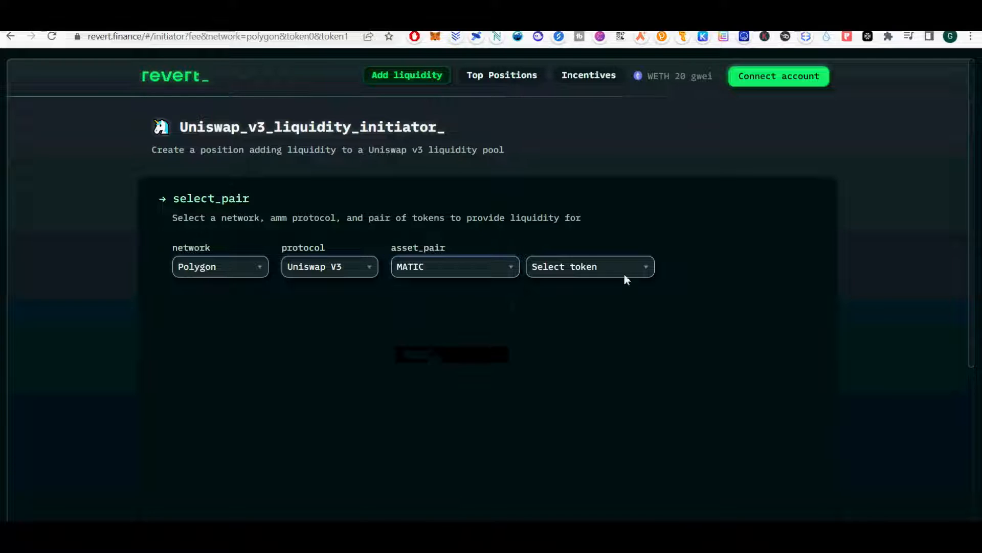
Search 'aav' and choose AAVE as the second token to form the MATIC/AAVE pair
click(588, 266)
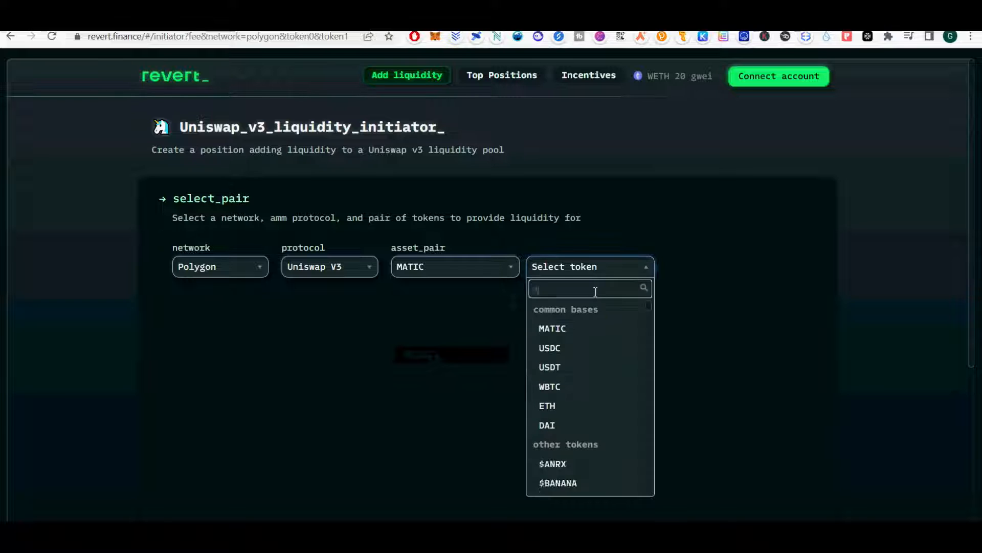
text(aav)
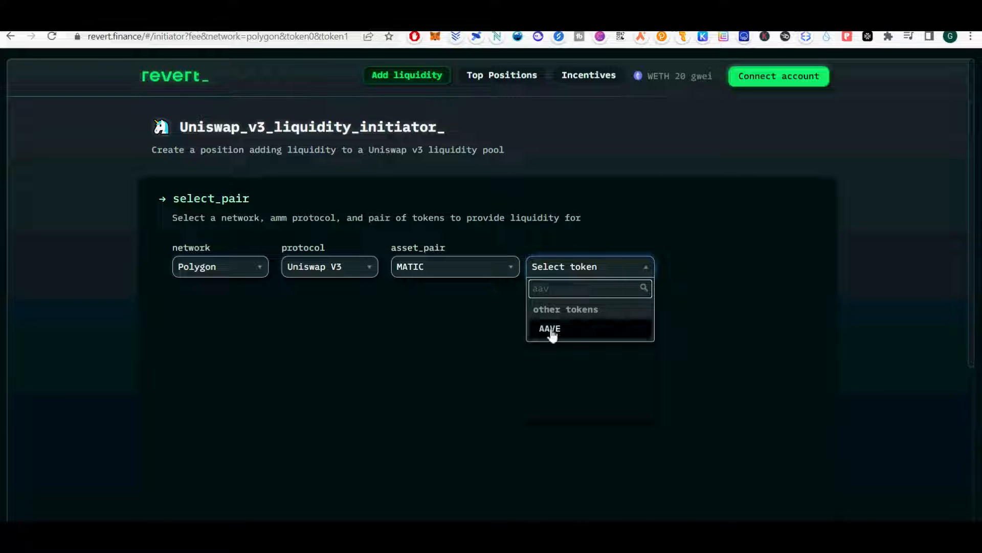
click(550, 328)
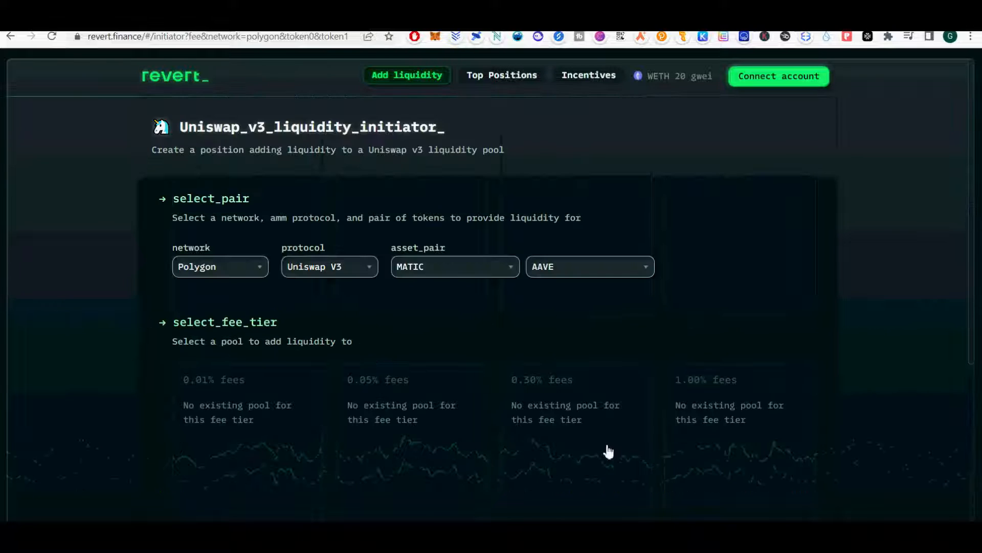
Select the 0.30% fee pool for MATIC/AAVE, giving a range of about 86.30 to 108.39
scroll(down, 3)
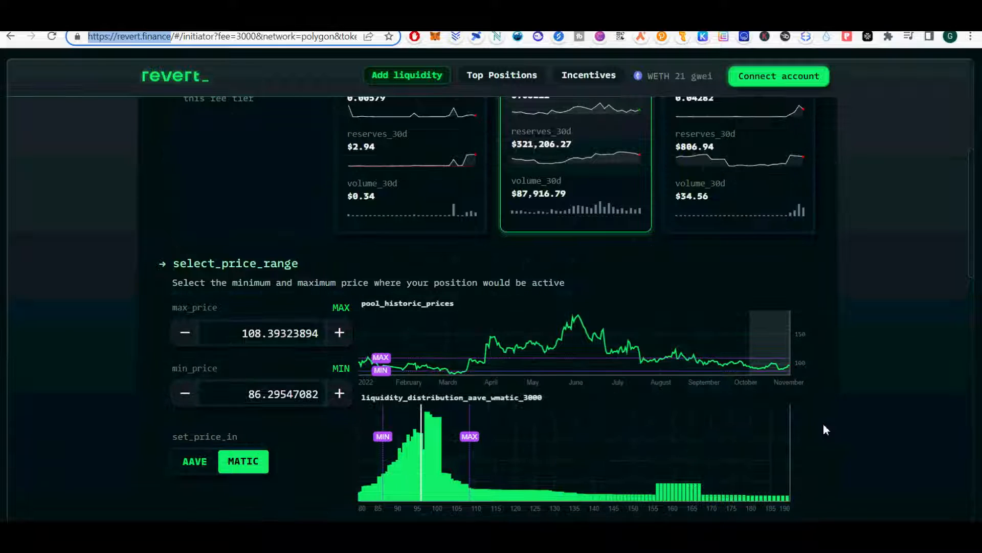
scroll(up, 3)
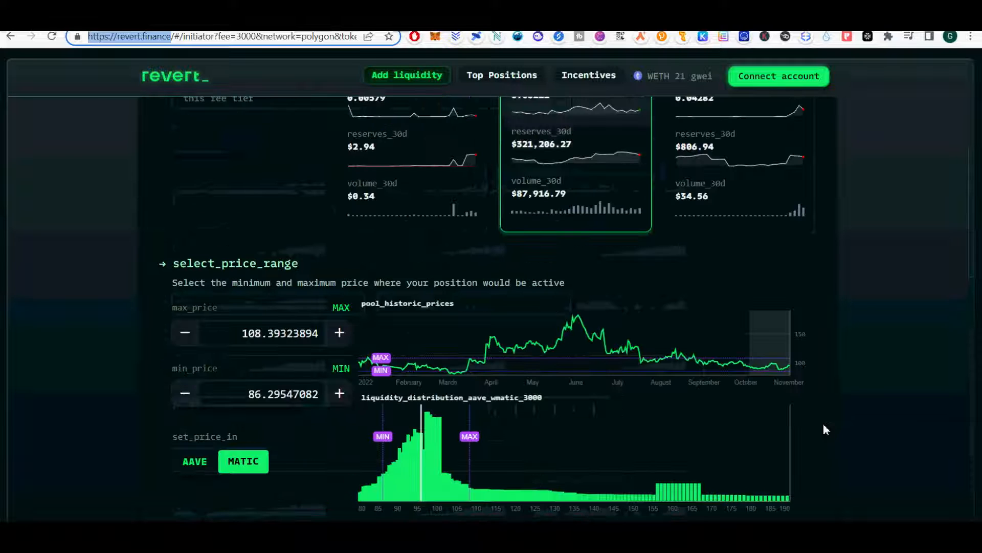
Connect the MetaMask wallet so the deposit section shows wallet balances
click(778, 76)
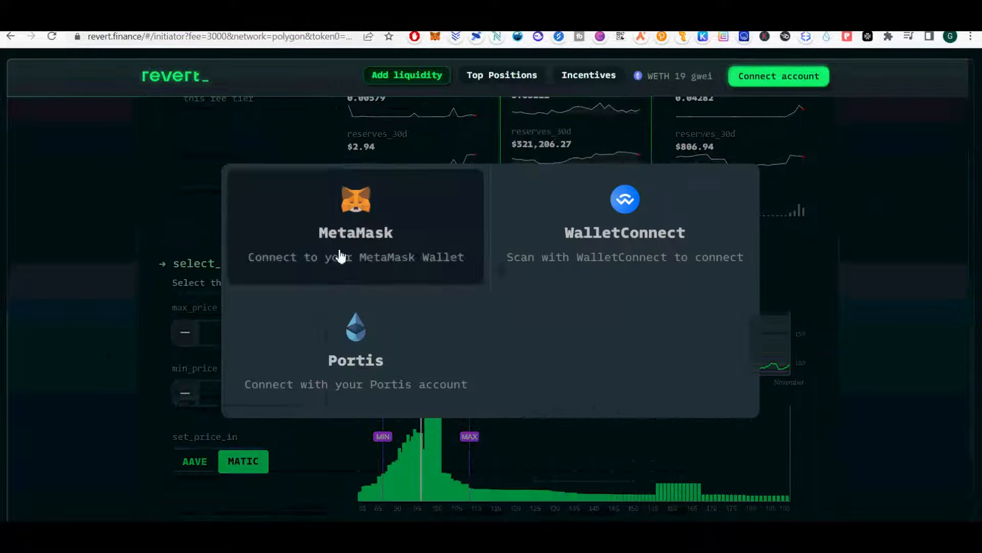
click(355, 232)
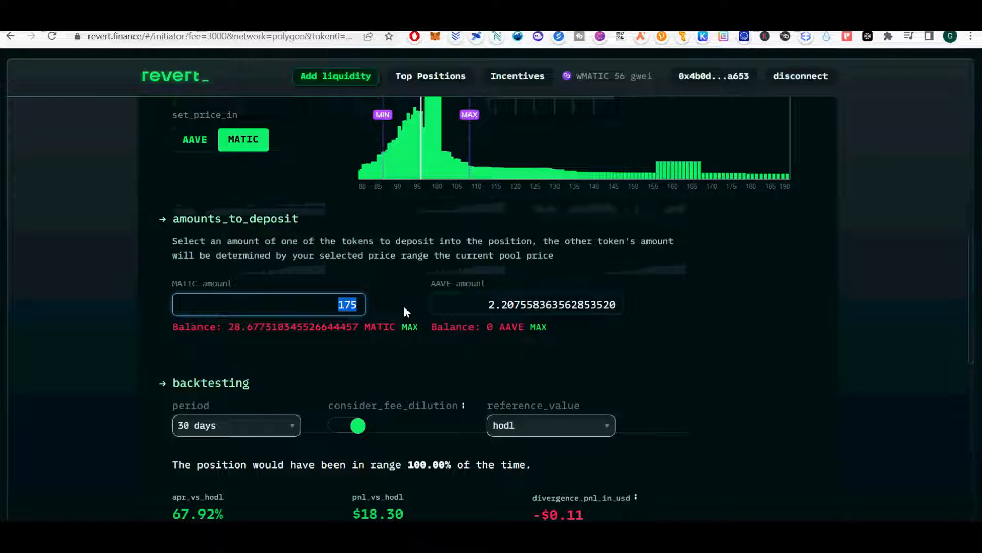
Set the MATIC deposit amount and select the calculated AAVE amount of about 0.189
text(28)
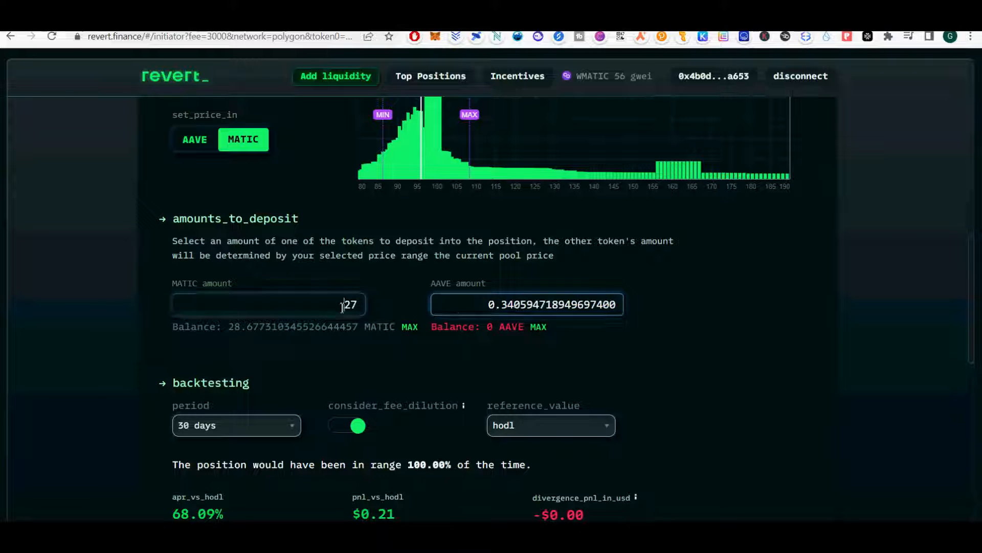
text(1)
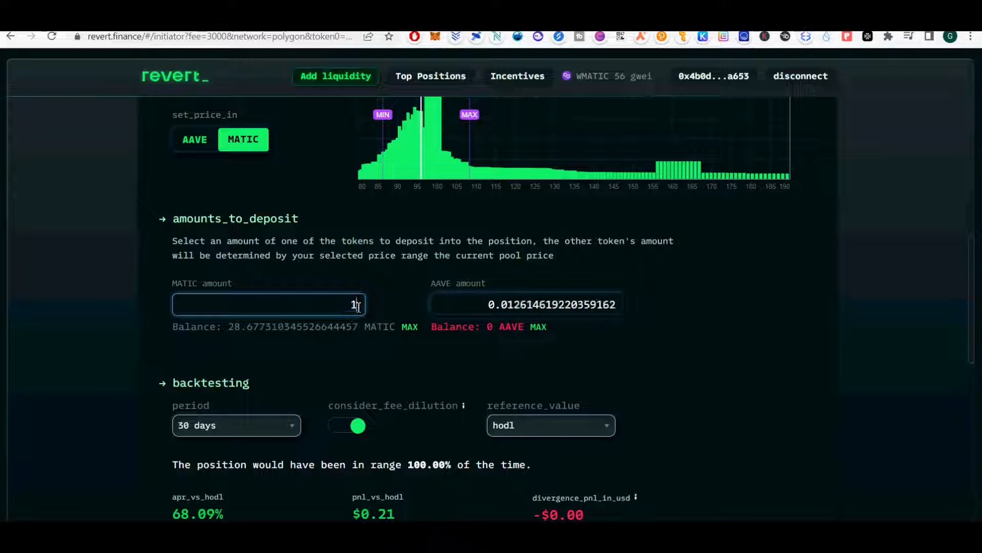
text(6)
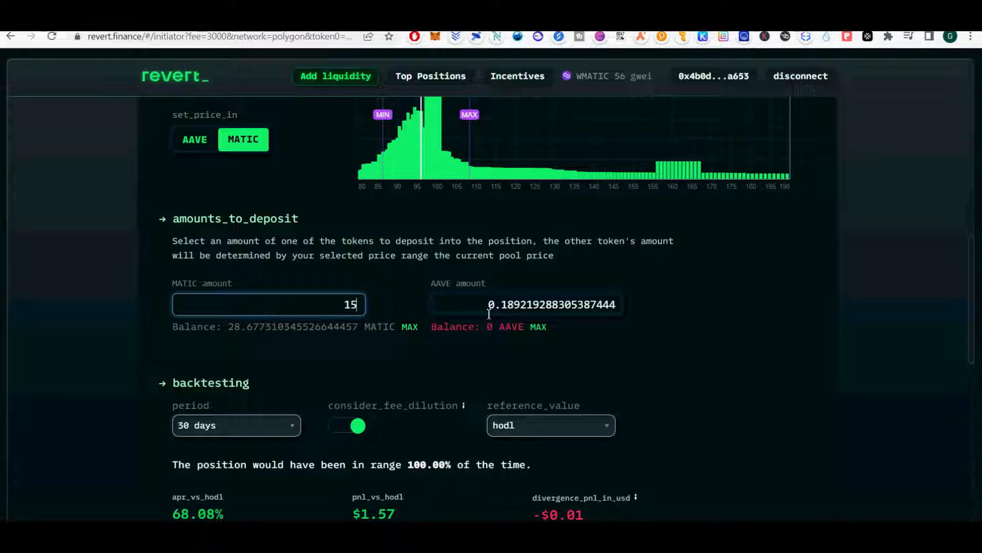
triple_click(552, 305)
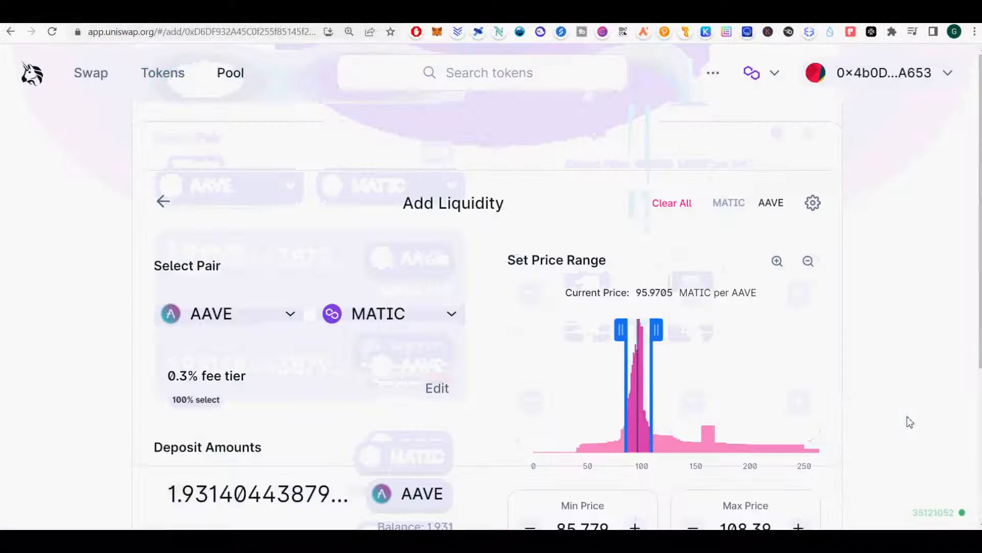
Adjust the Uniswap minimum price to 86.295 MATIC per AAVE, keeping the maximum at 108.39
scroll(down, 3)
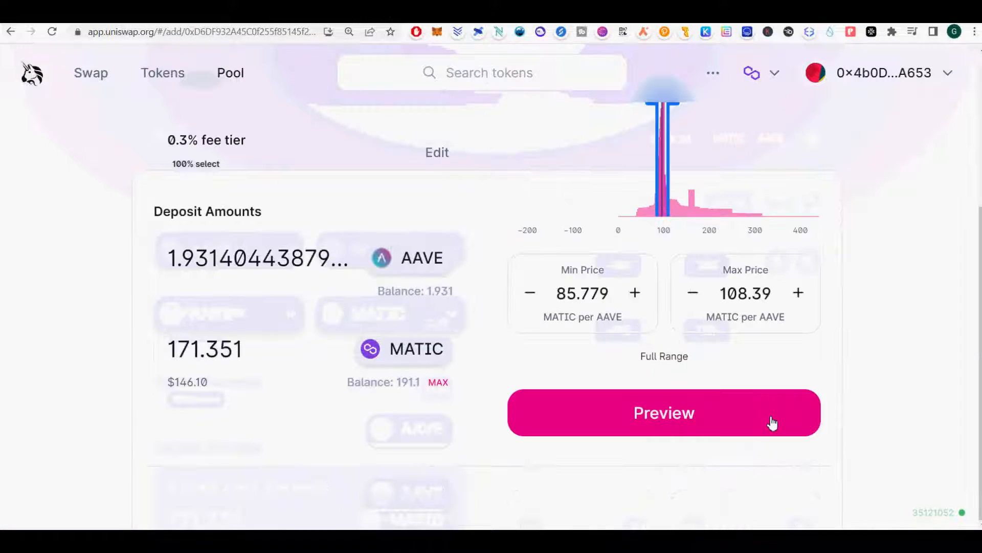
click(634, 292)
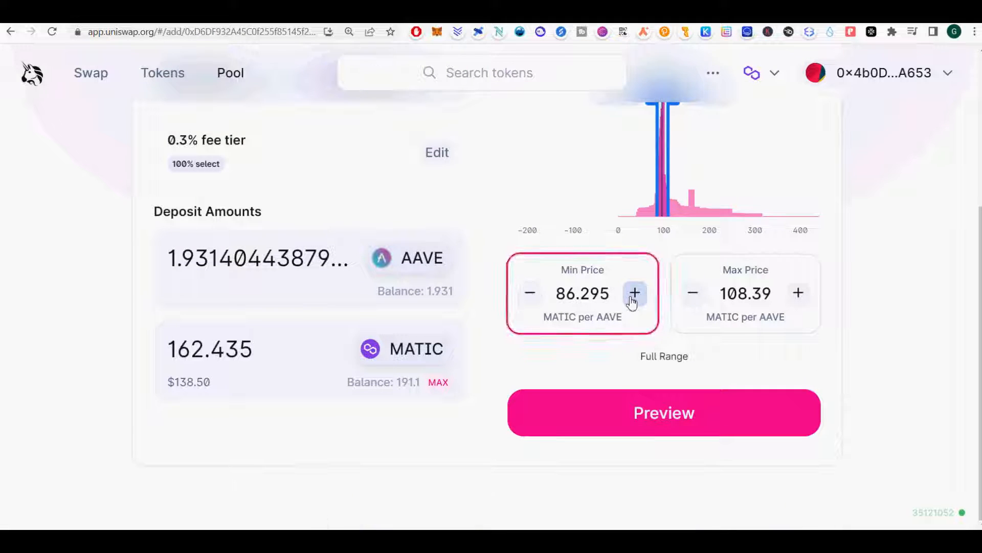
click(529, 293)
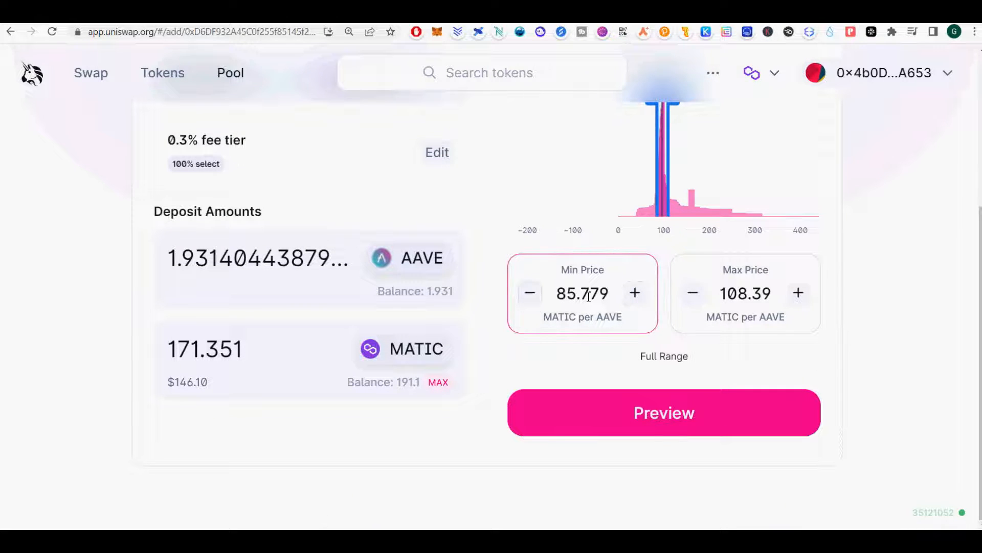
double_click(587, 292)
text(86.295)
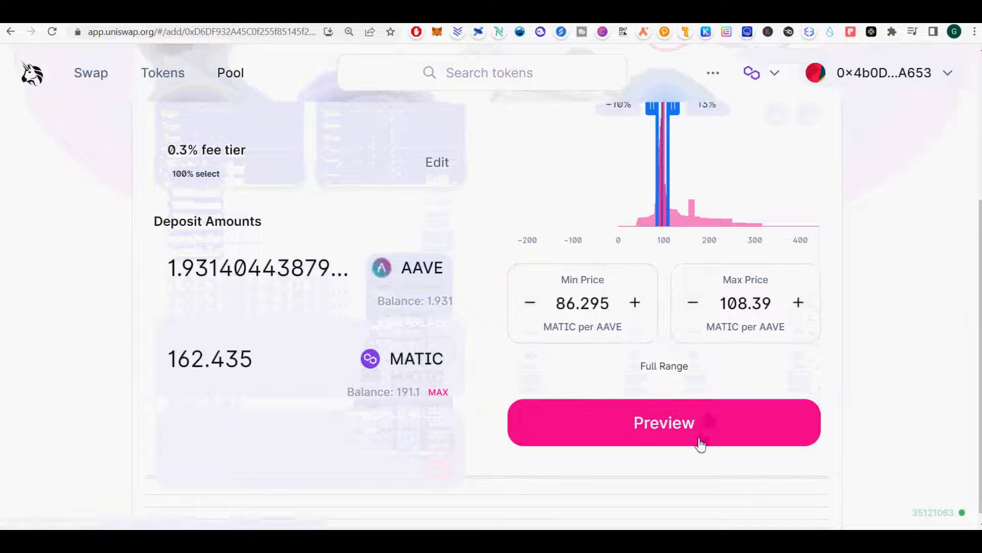
Review the position, toggling the price range between AAVE-per-MATIC and MATIC-per-AAVE
click(663, 422)
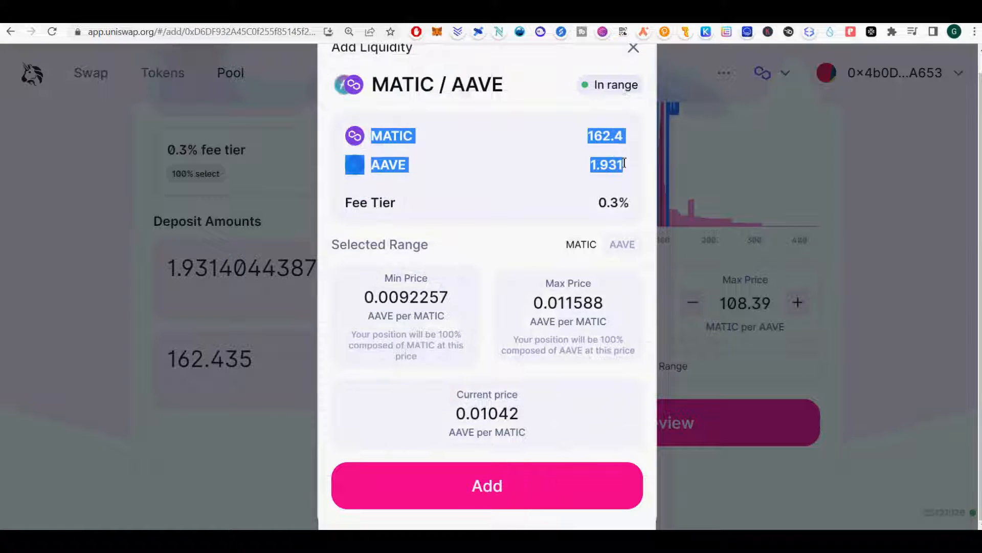
click(621, 245)
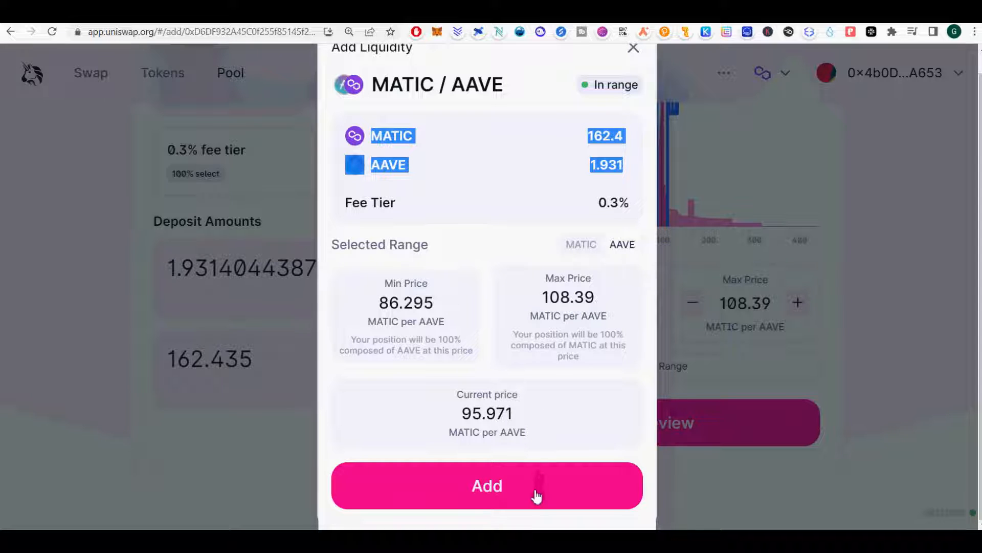
click(487, 485)
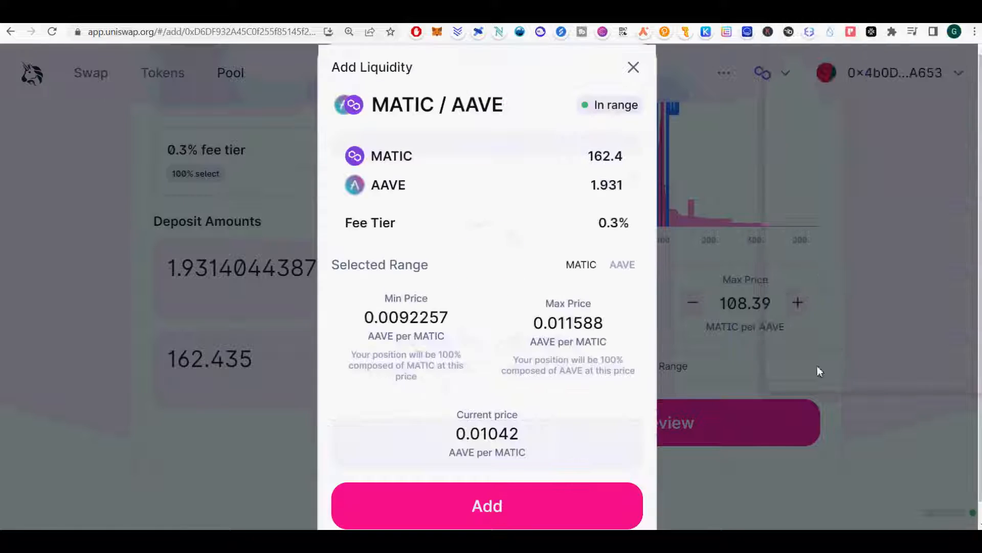
click(621, 264)
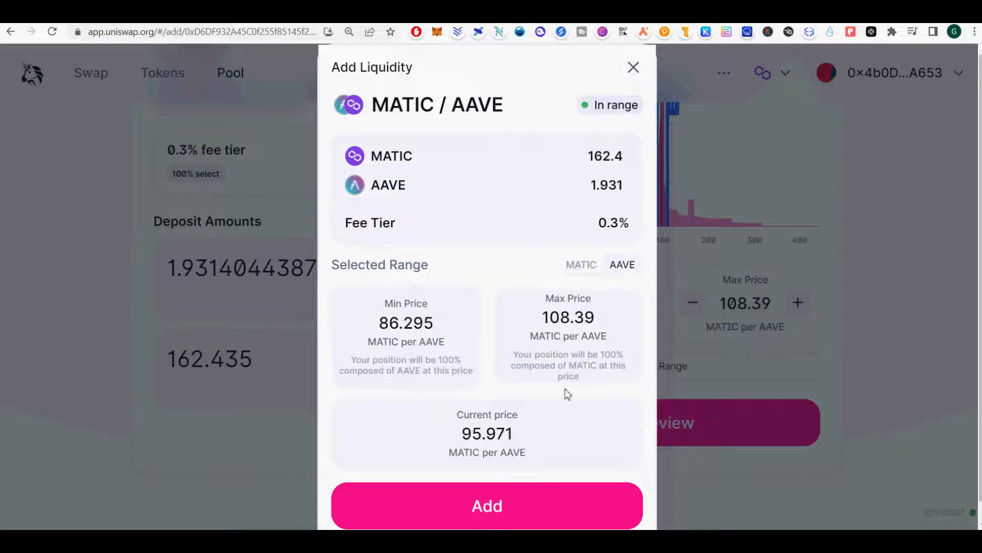
Submit the deposit of 162.4 MATIC and 1.931 AAVE into the 0.3% pool
click(487, 504)
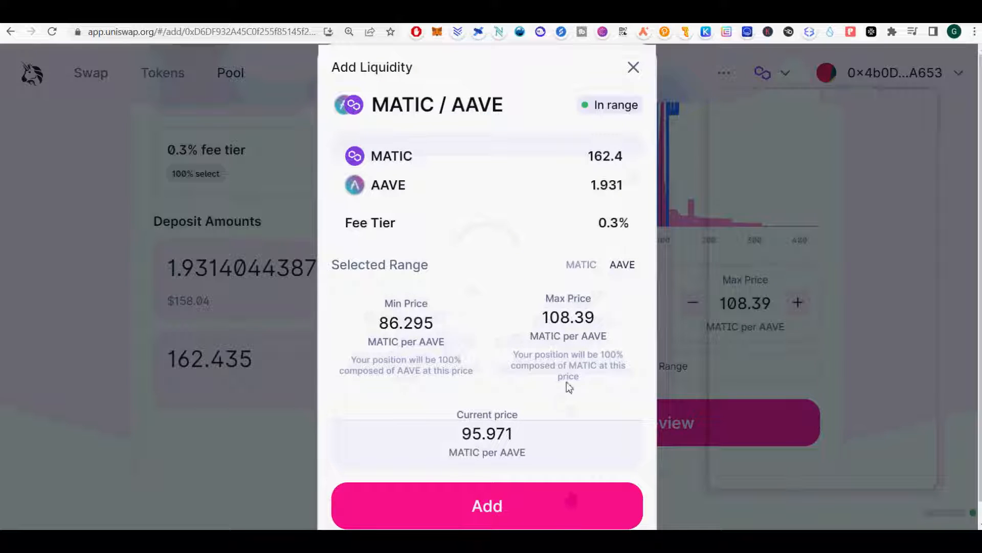
click(488, 506)
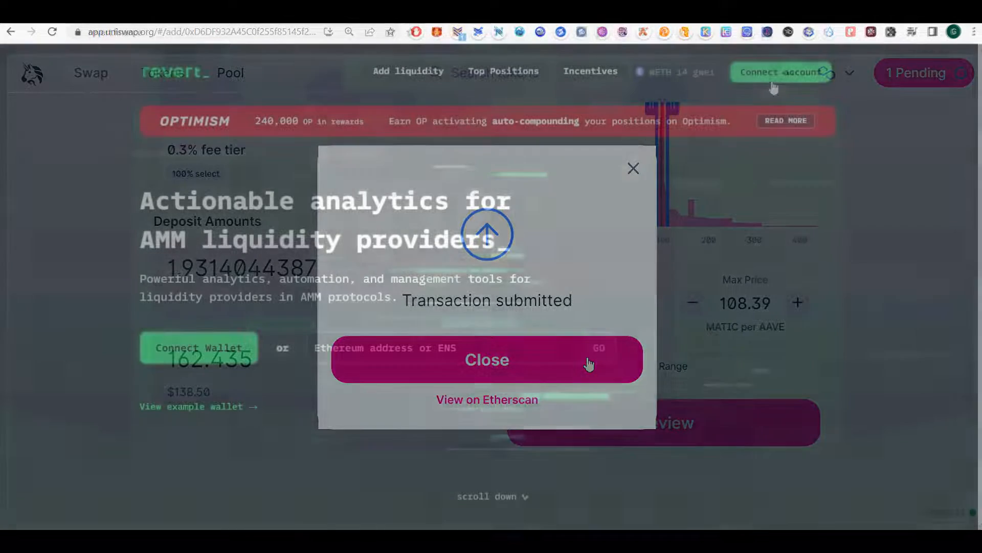
Dismiss the transaction-submitted notice and return to Revert's top positions
click(487, 359)
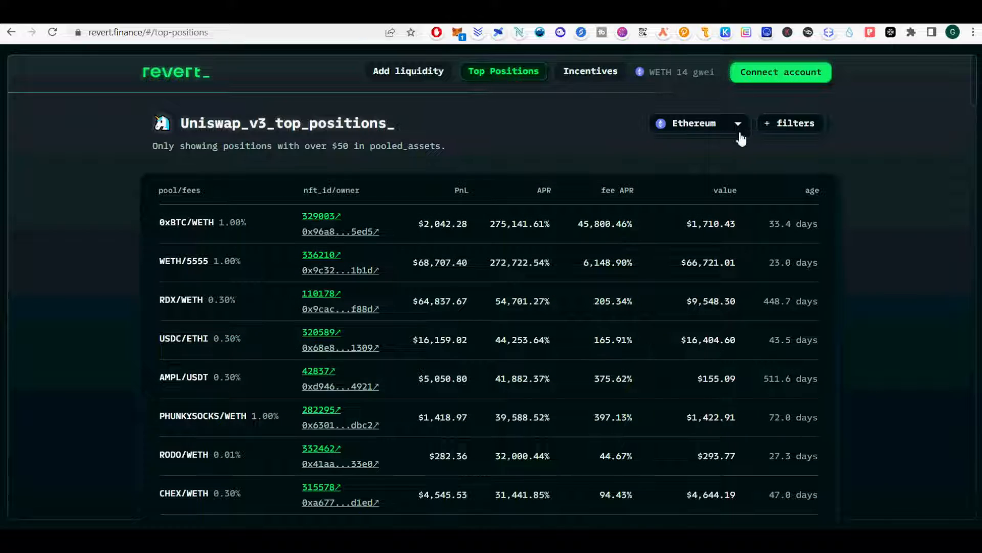
Filter top positions to value from 100000 USD and age from 30 days, then browse the results
scroll(down, 3)
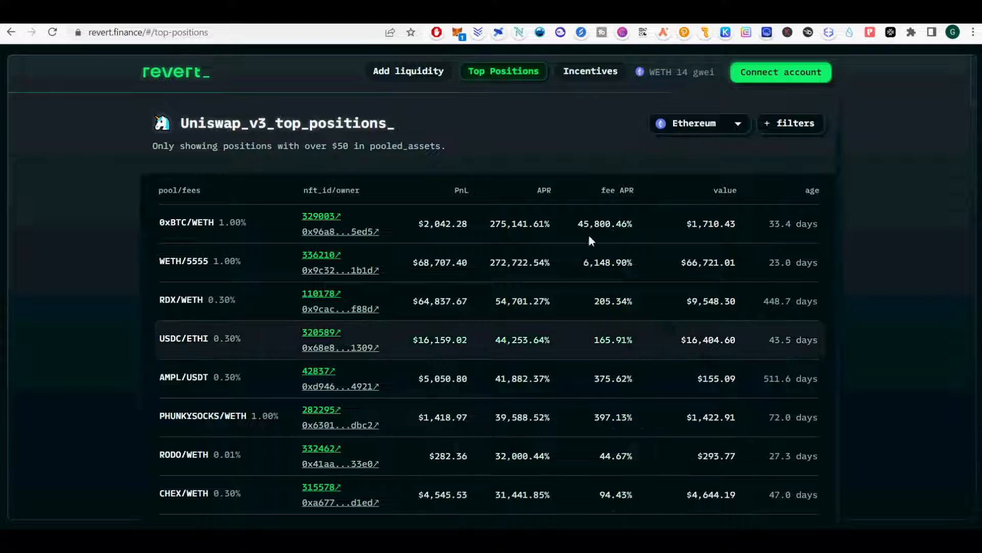
click(790, 123)
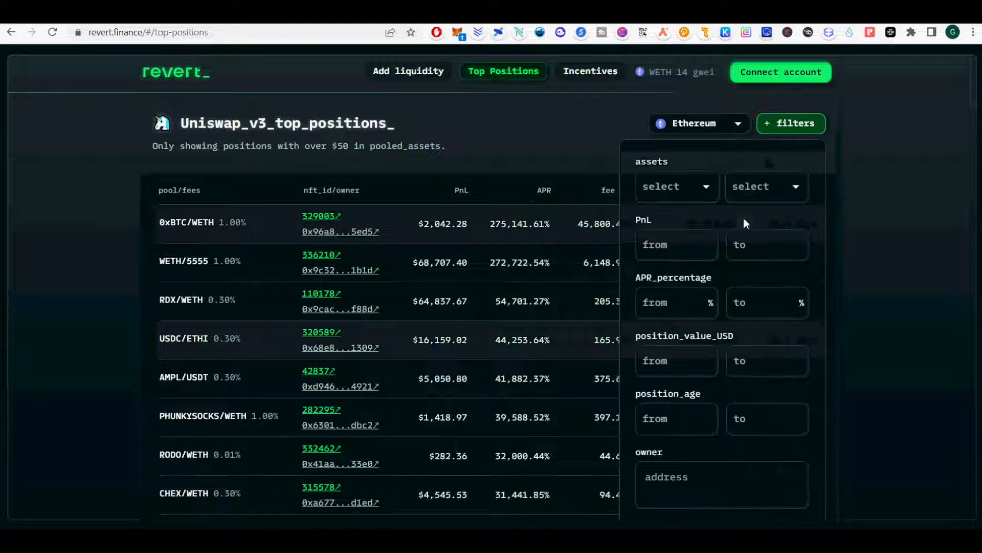
text(1)
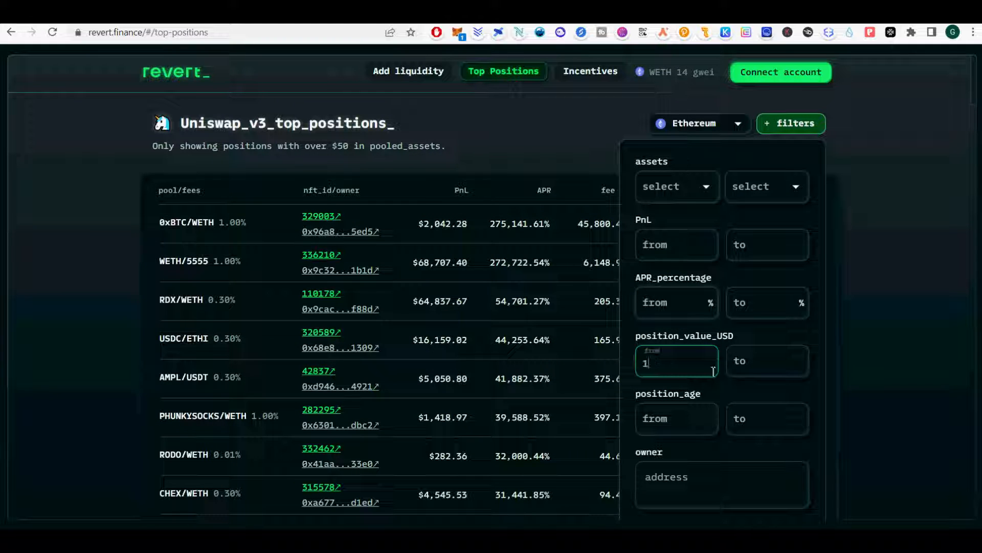
text(00000)
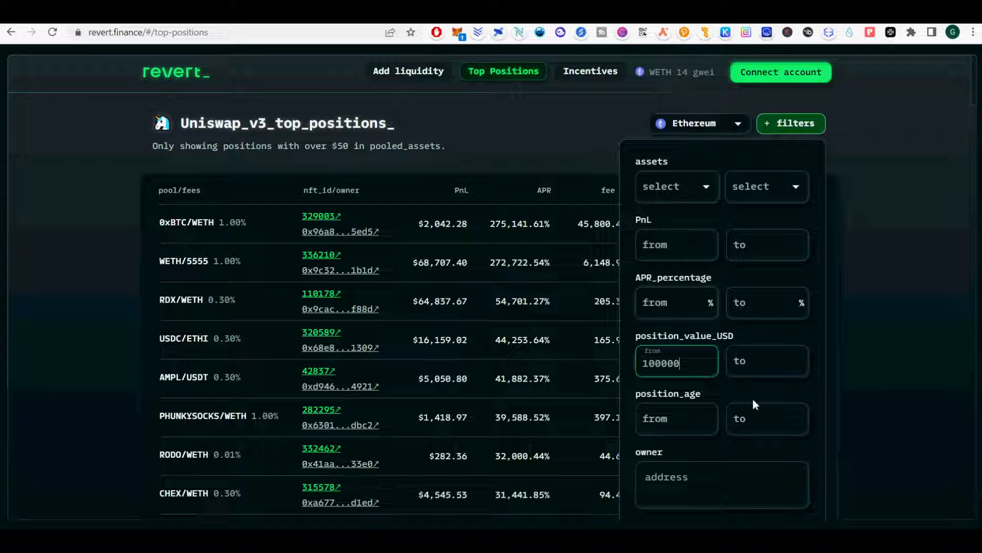
text(3)
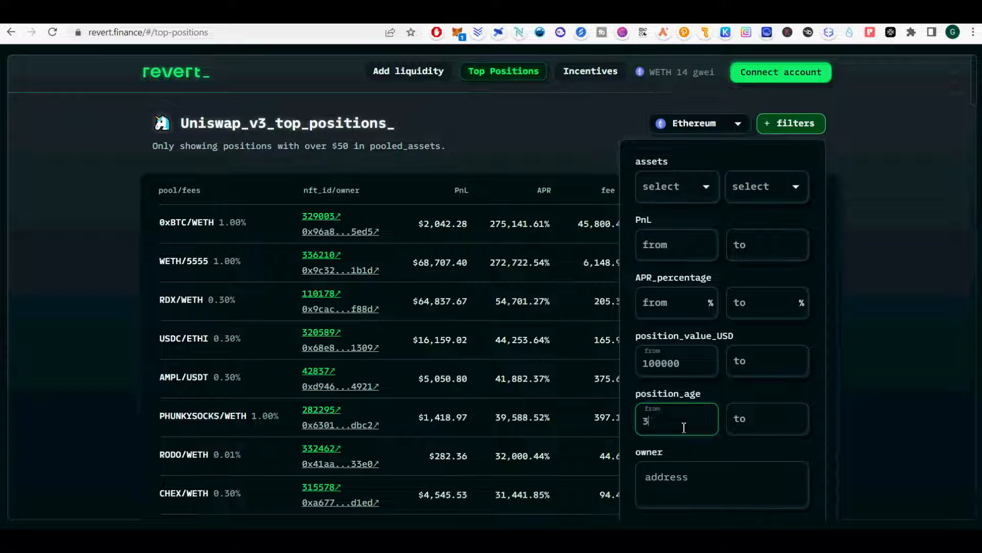
text(0)
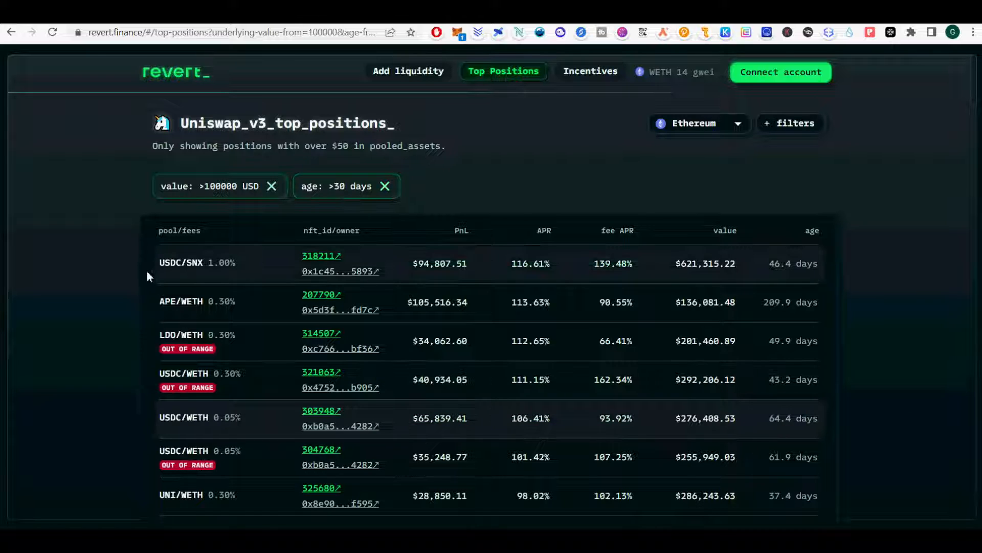
mouse_move(280, 427)
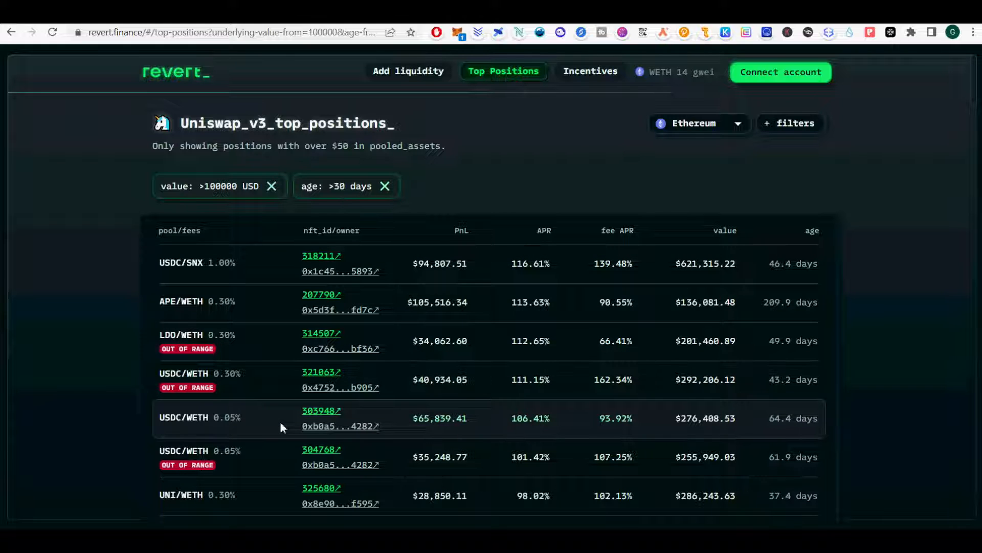
scroll(down, 3)
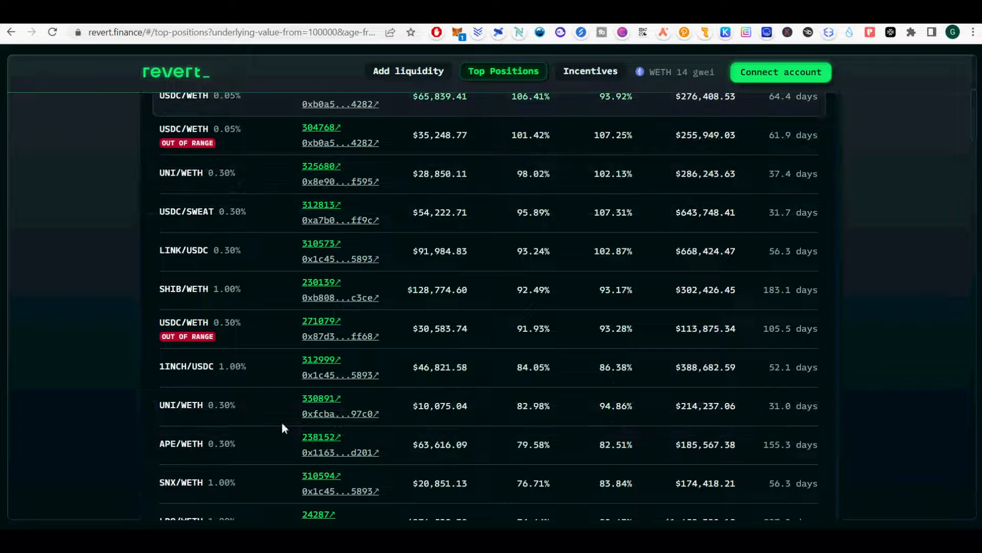
scroll(down, 3)
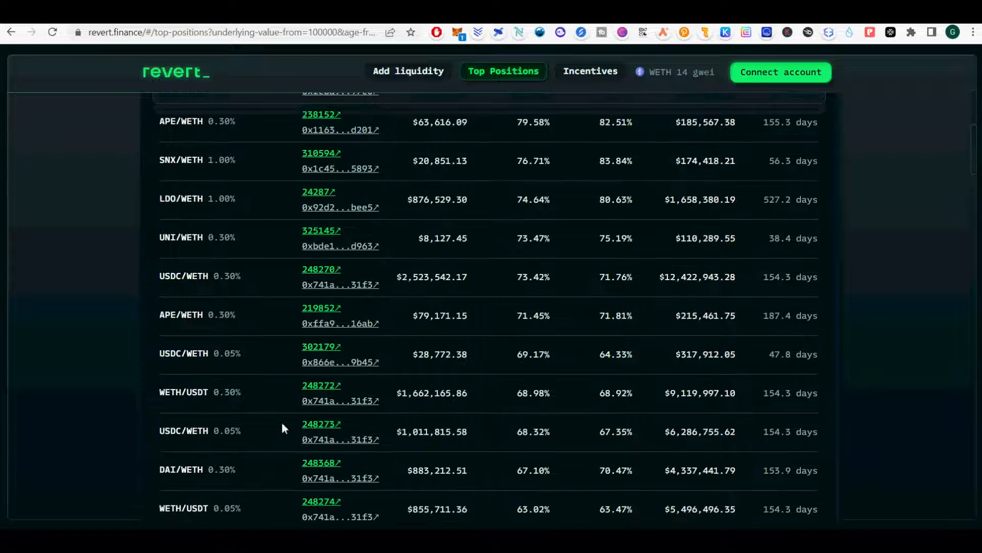
scroll(down, 3)
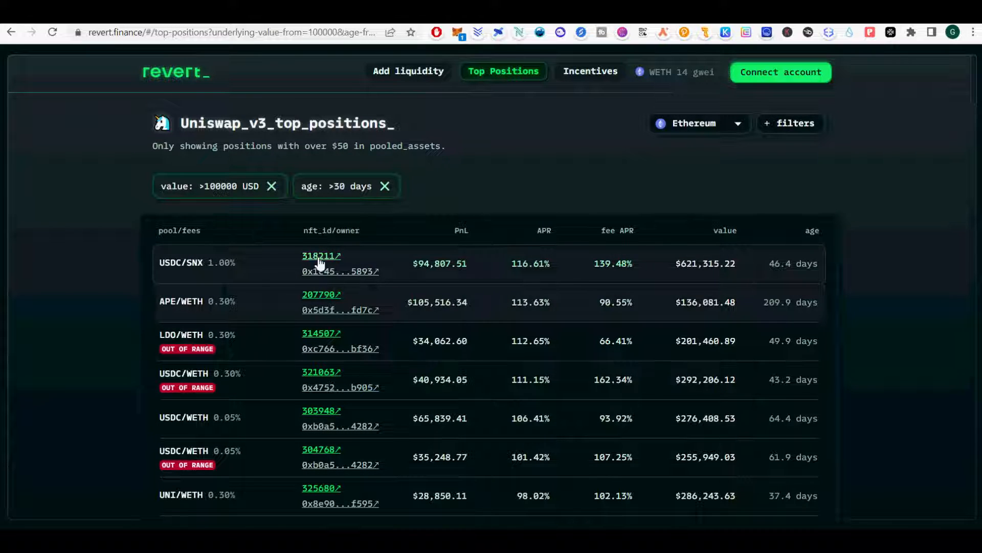
click(321, 255)
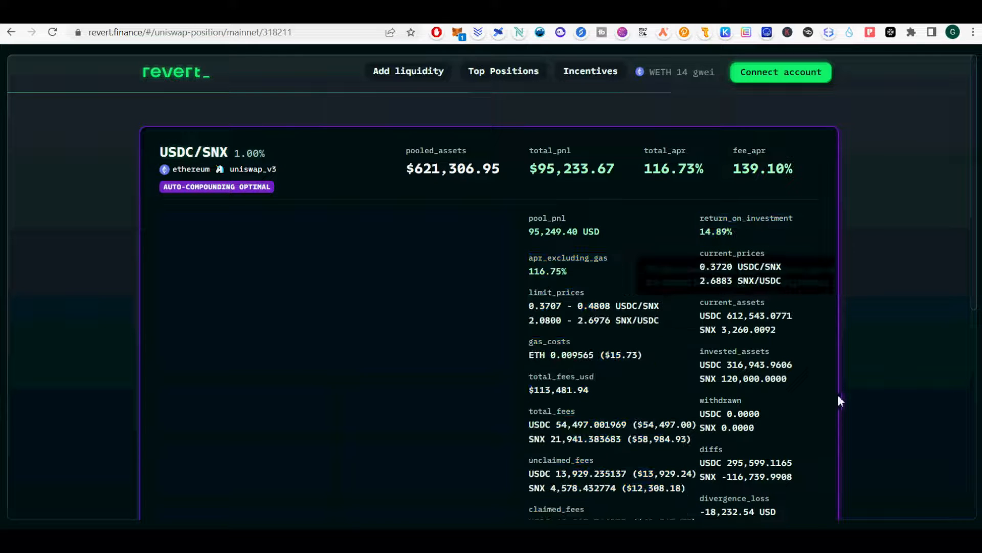
scroll(down, 3)
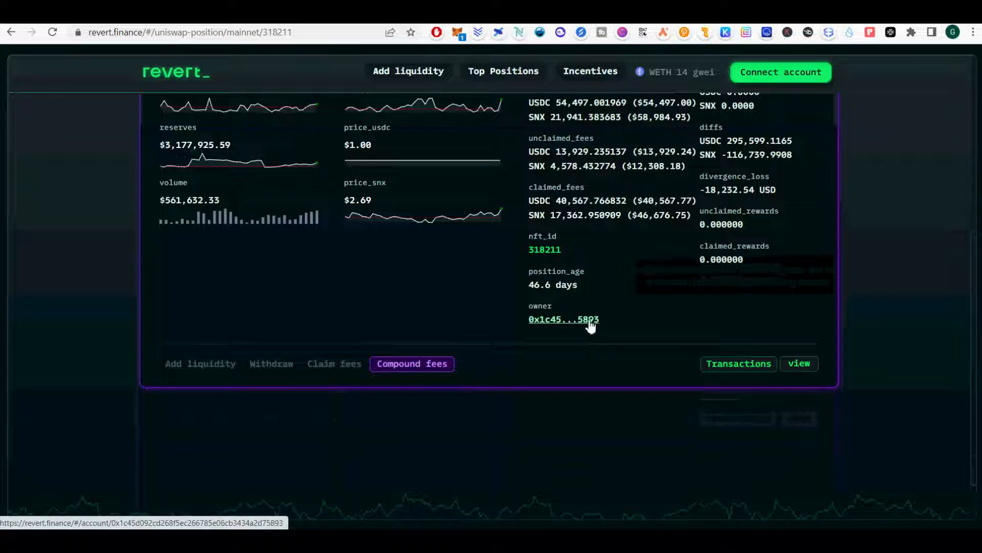
scroll(up, 3)
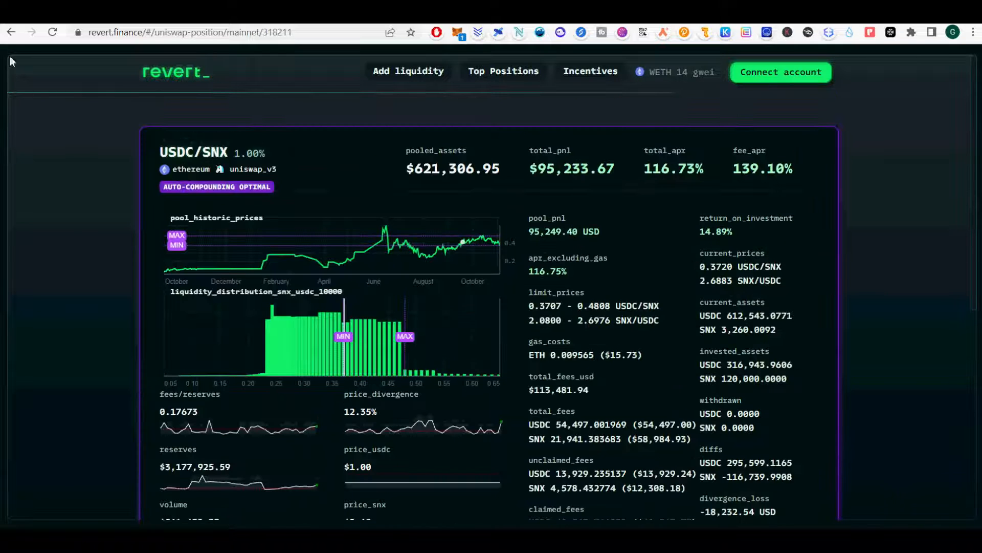
click(504, 71)
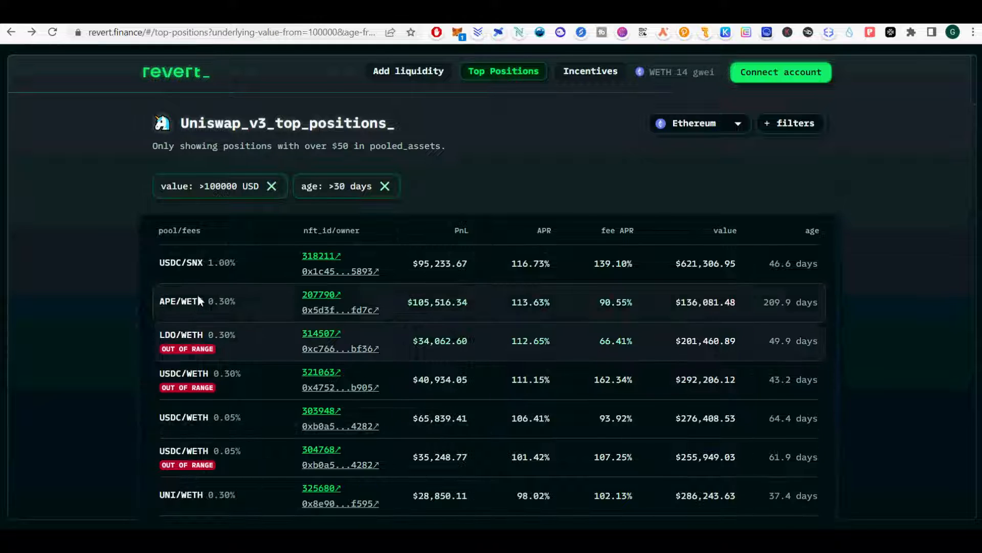
View the APE/WETH 0.3% pool history charts and its top positions list
click(185, 301)
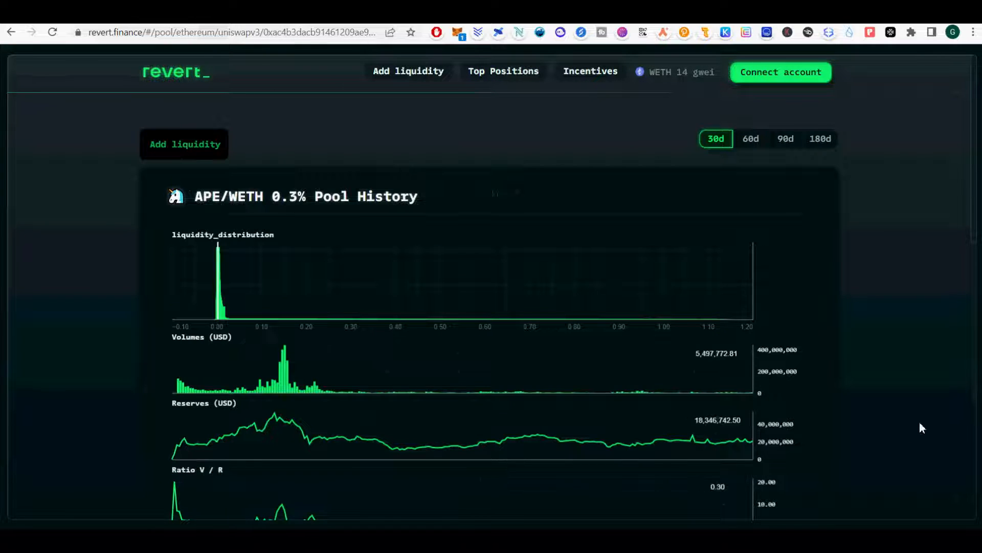
click(504, 71)
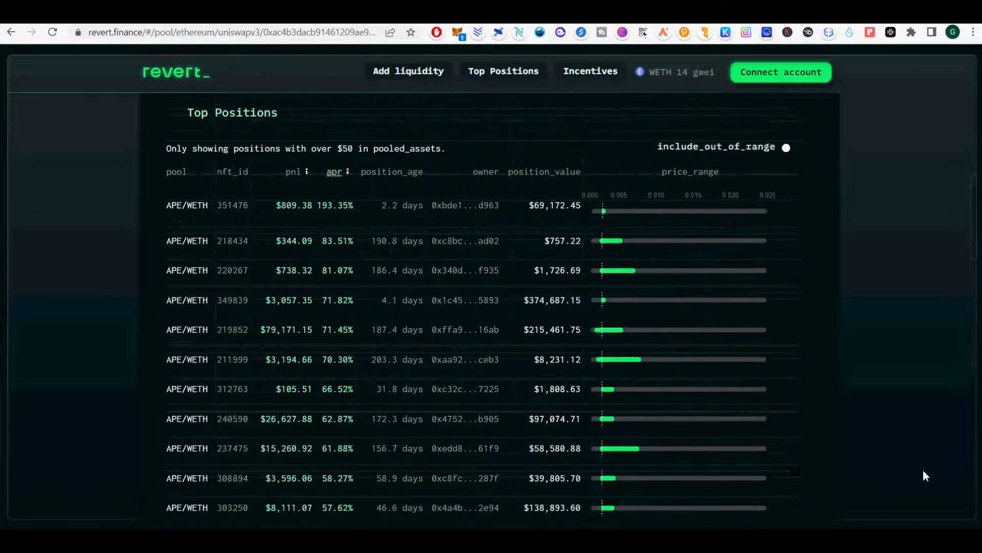
scroll(down, 3)
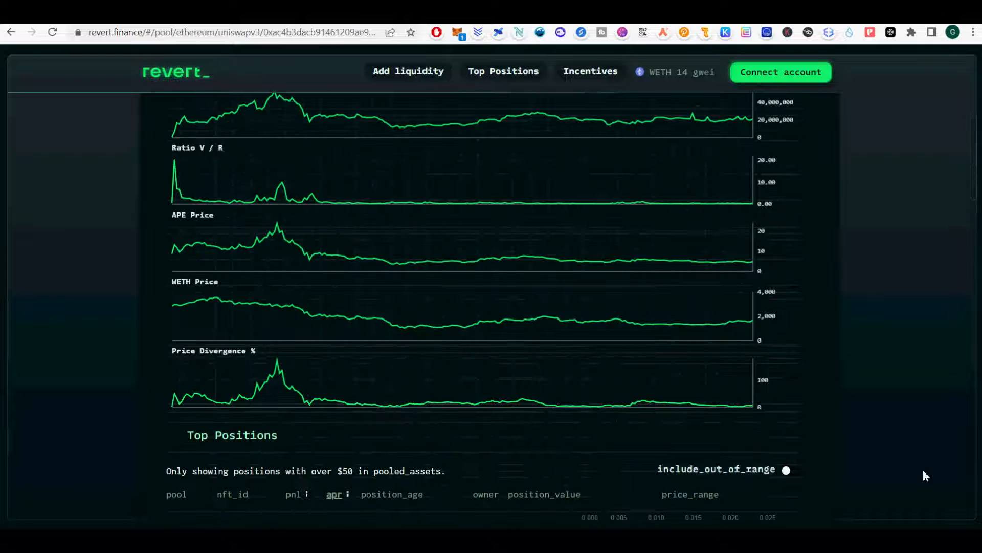
scroll(up, 3)
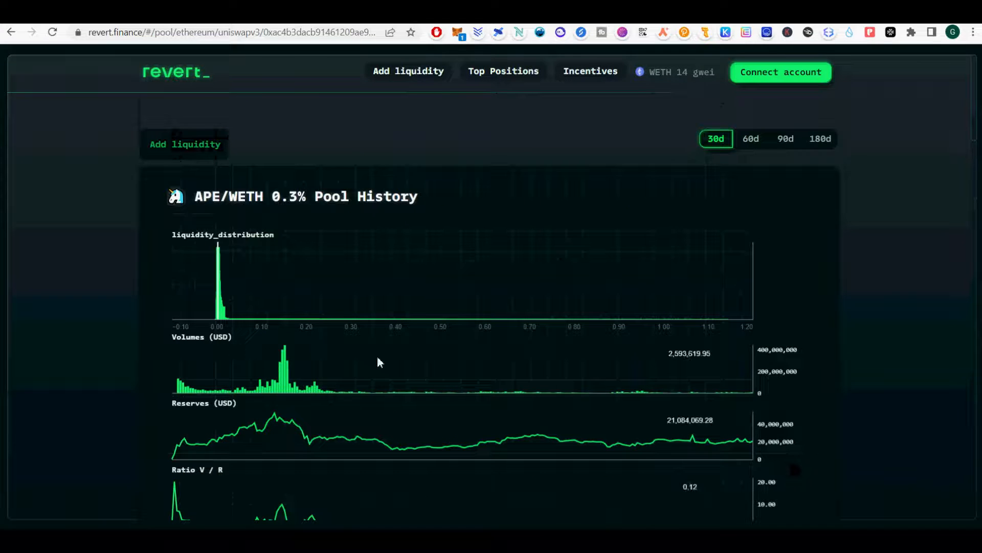
mouse_move(399, 459)
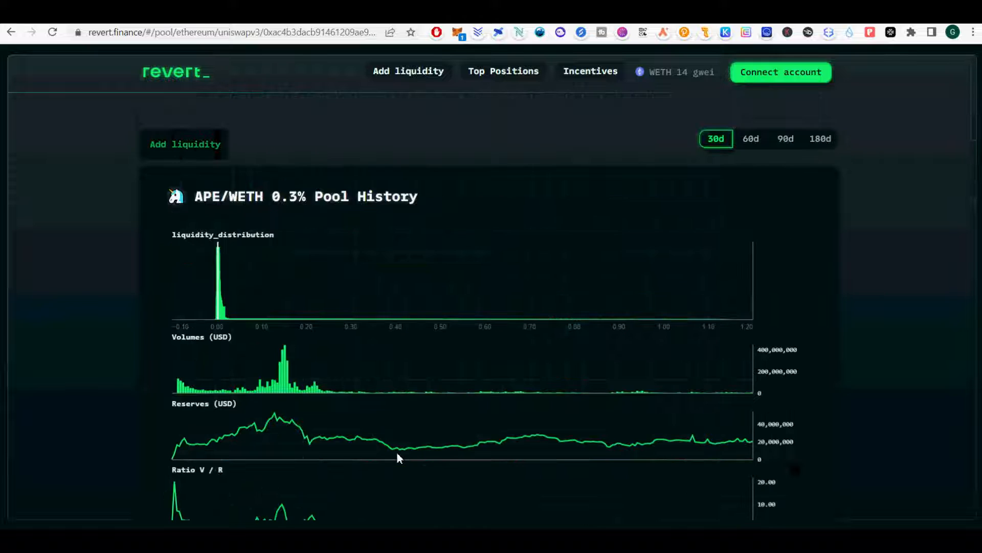
scroll(down, 3)
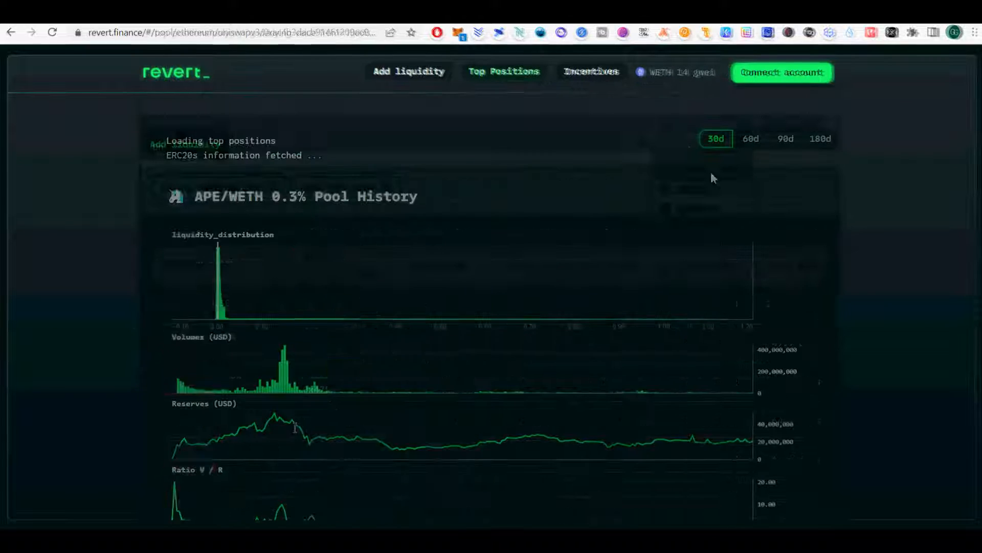
From the Polygon incentives list, open the WMATIC/CRV 0.30% pool and its top positions
click(503, 72)
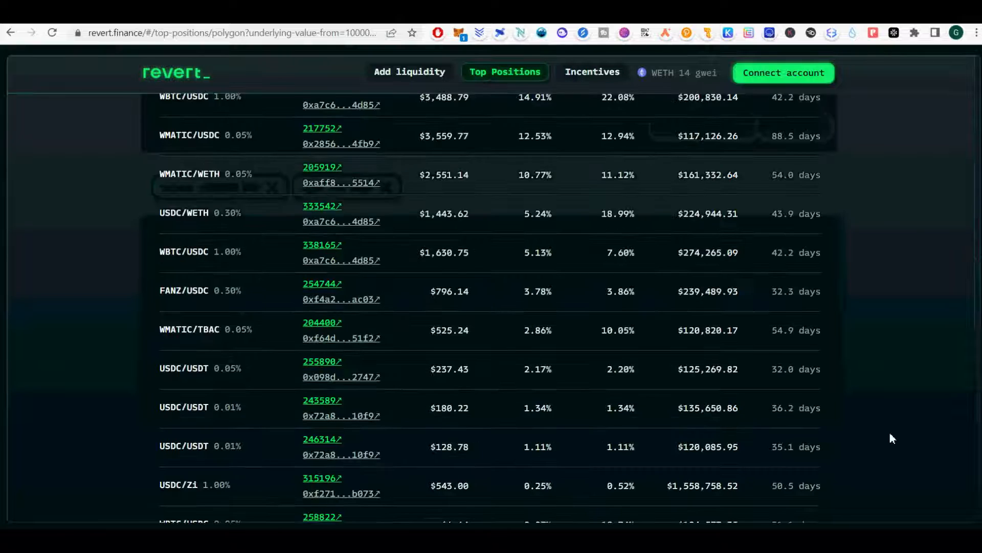
click(592, 72)
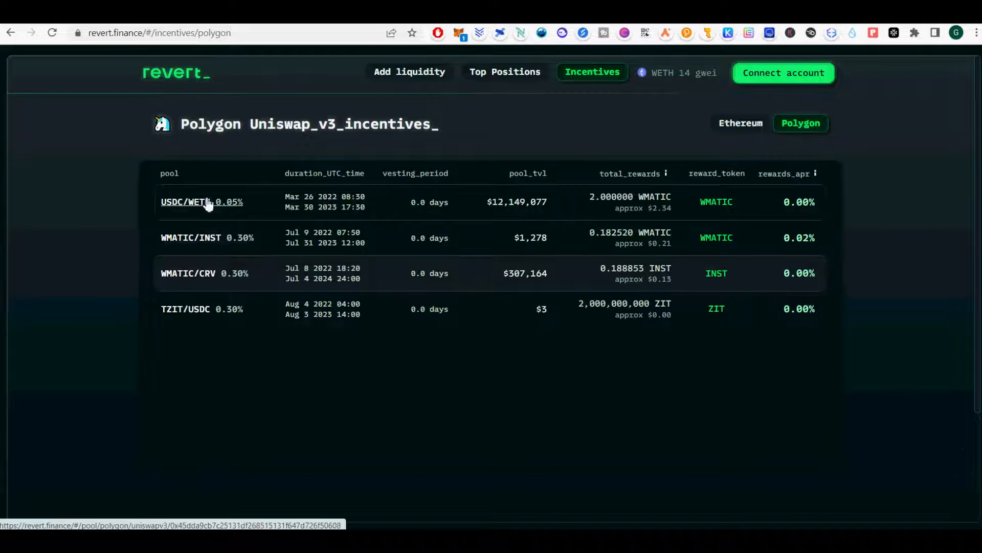
mouse_move(236, 277)
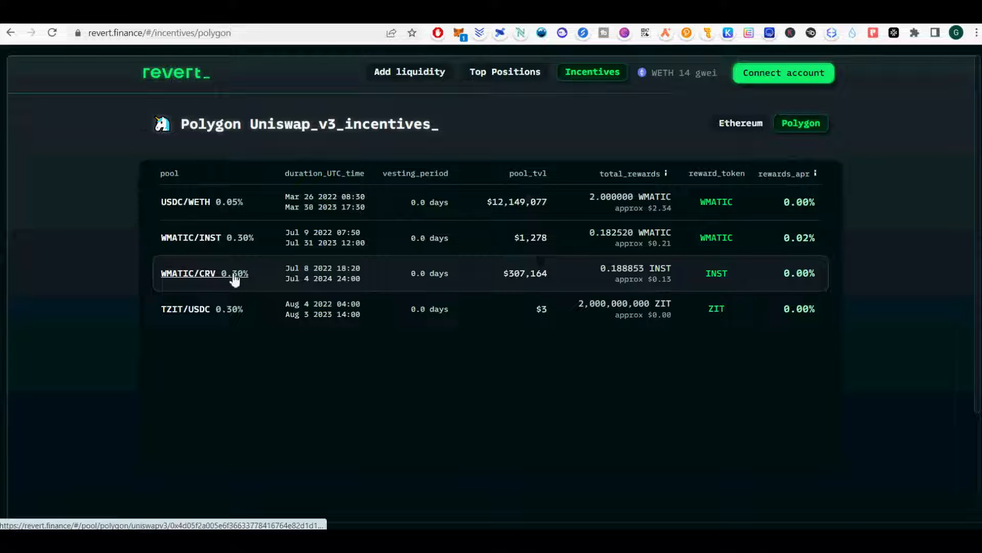
click(189, 273)
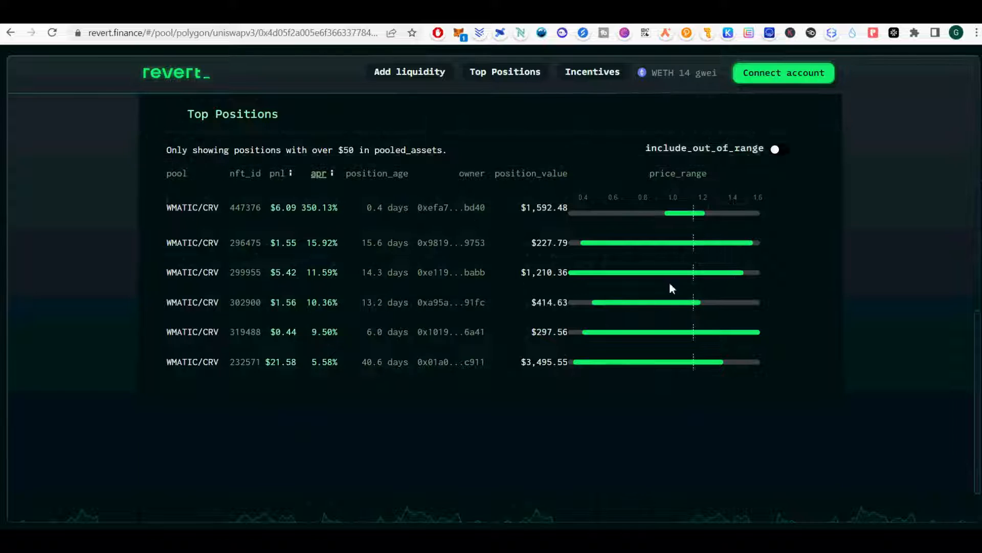
double_click(370, 361)
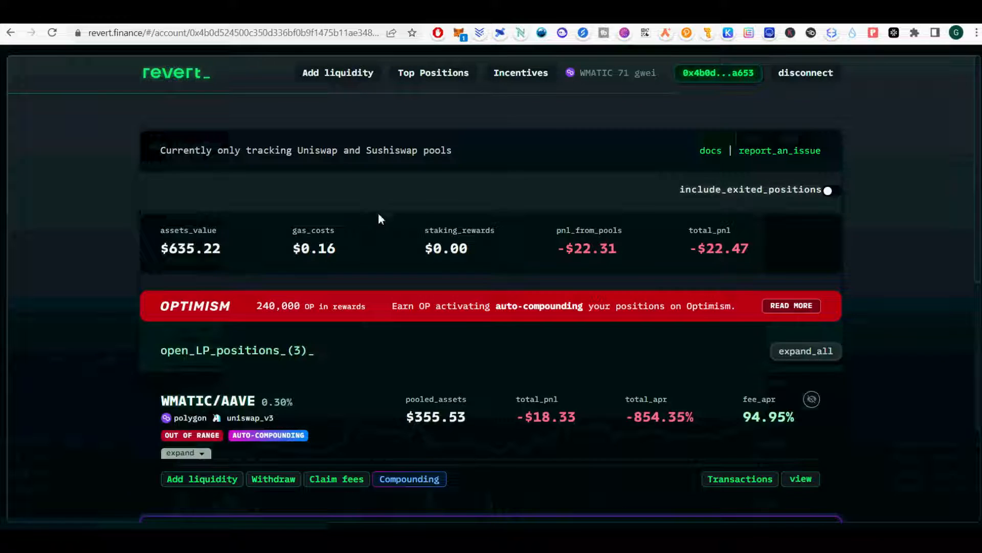
Browse the Incentives list on Polygon, switch back to Ethereum and inspect the MAL/WETH pool
click(520, 73)
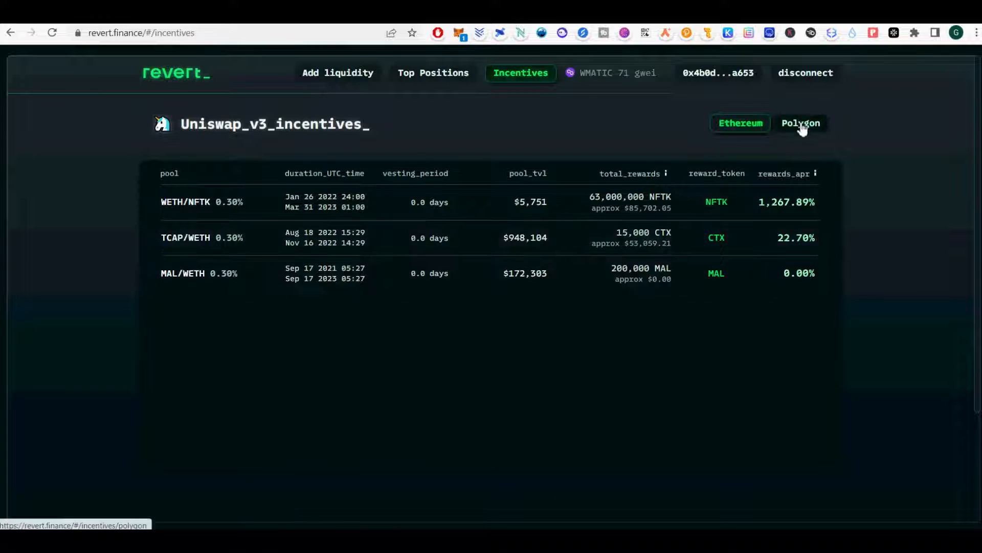
click(800, 122)
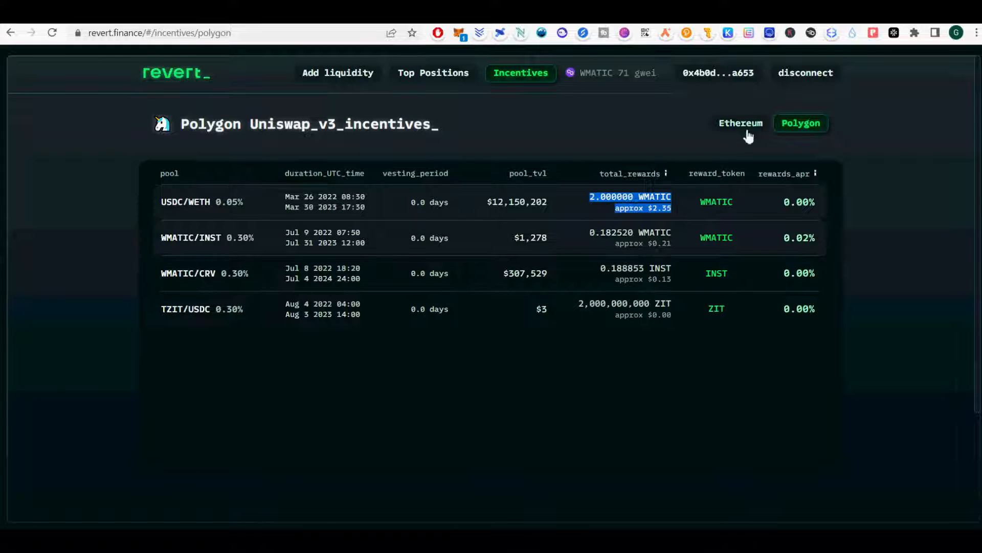
click(740, 123)
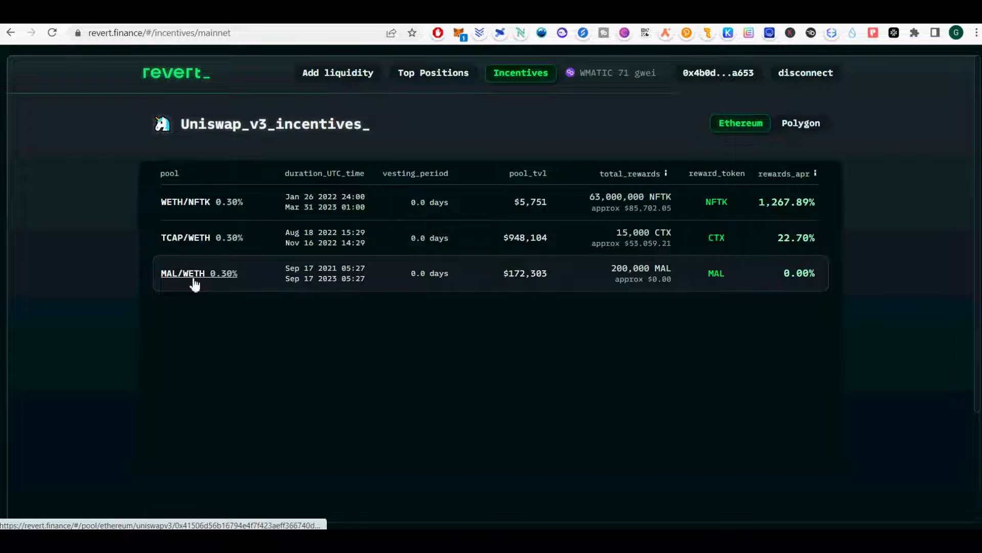
click(197, 273)
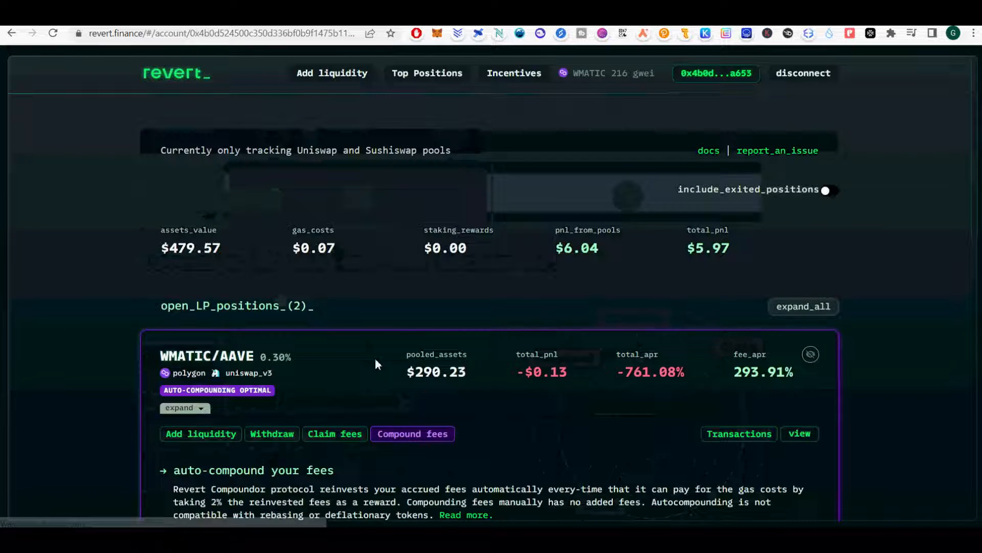
Expand Compound fees on the second WMATIC/AAVE position, read its estimates, then collapse it
scroll(down, 3)
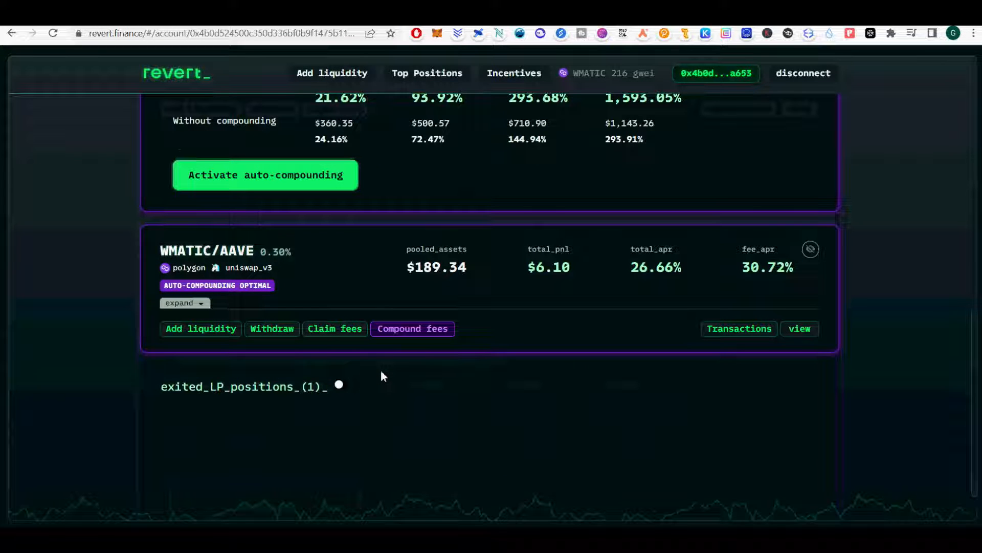
click(412, 328)
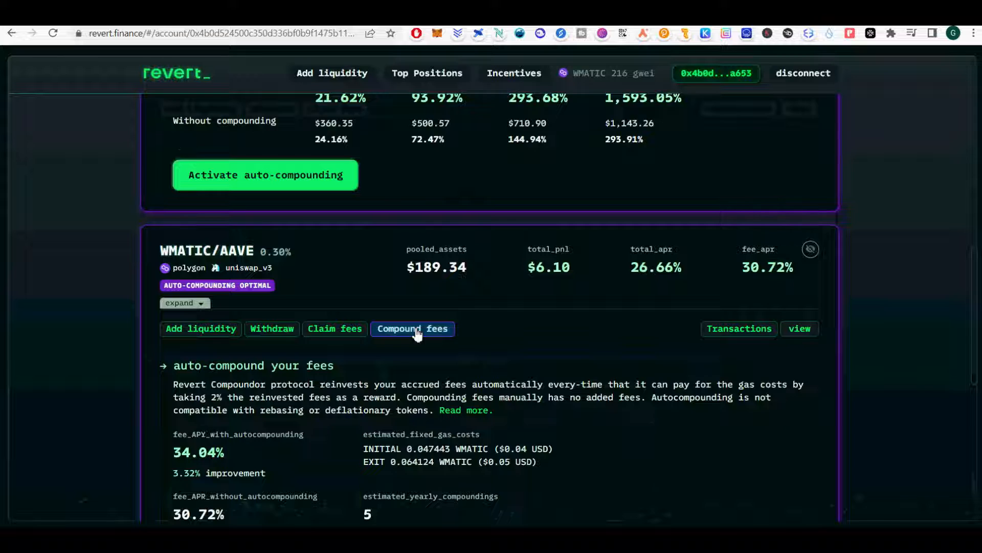
scroll(down, 3)
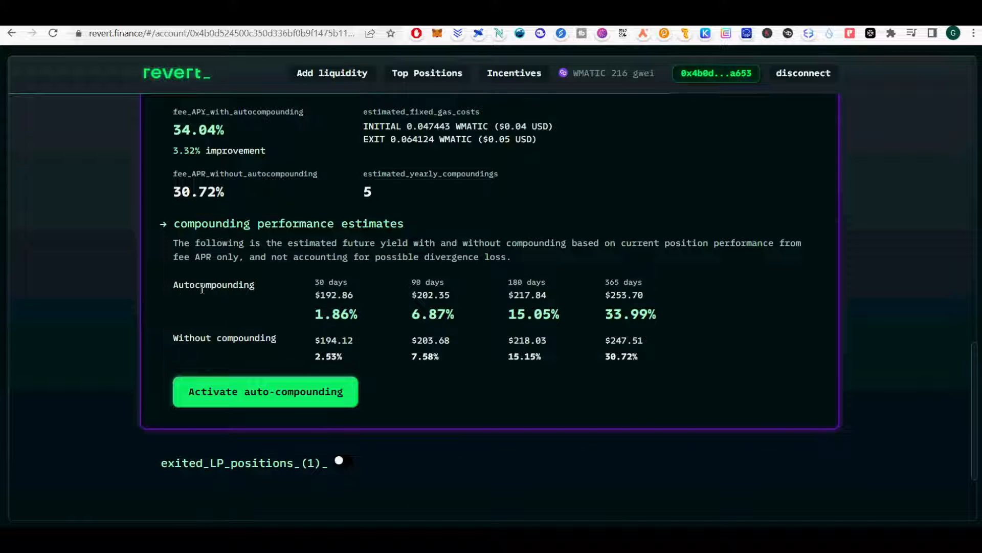
drag(174, 284, 637, 356)
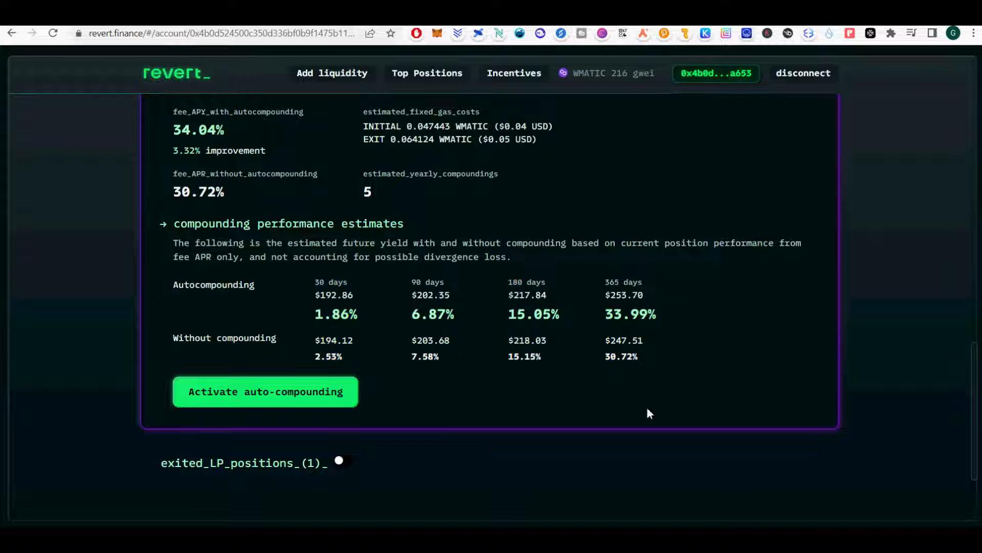
click(412, 112)
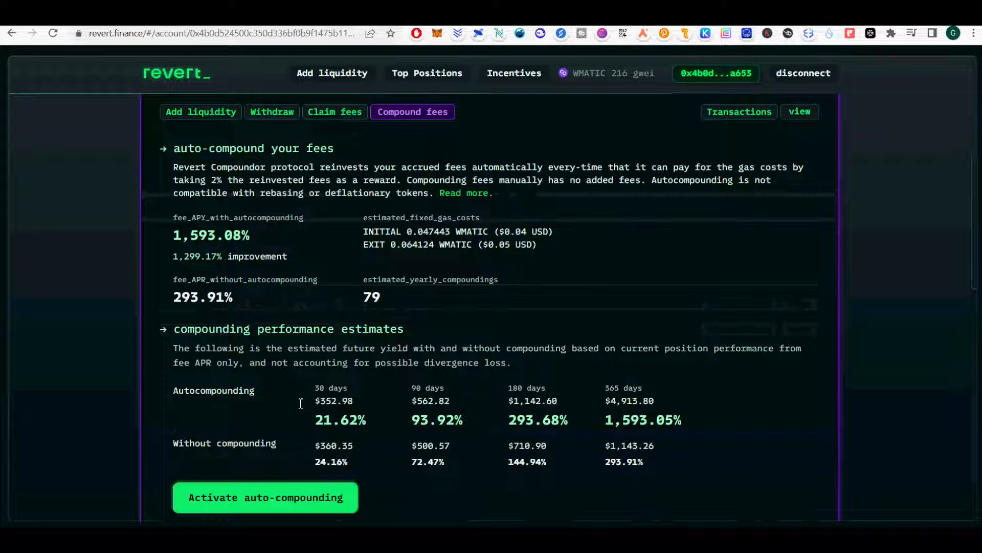
mouse_move(283, 502)
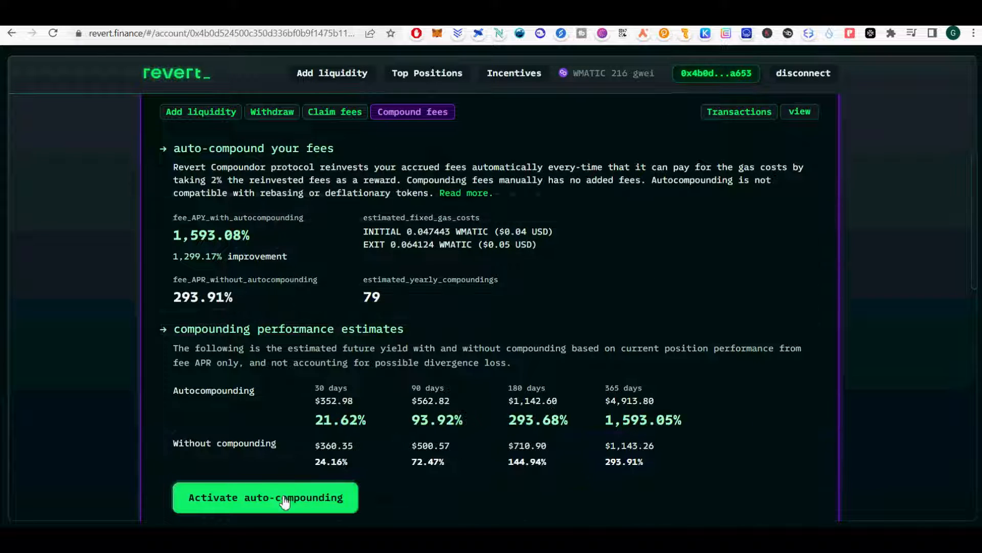
Activate auto-compounding on the first WMATIC/AAVE position and confirm the transfer in MetaMask
click(264, 498)
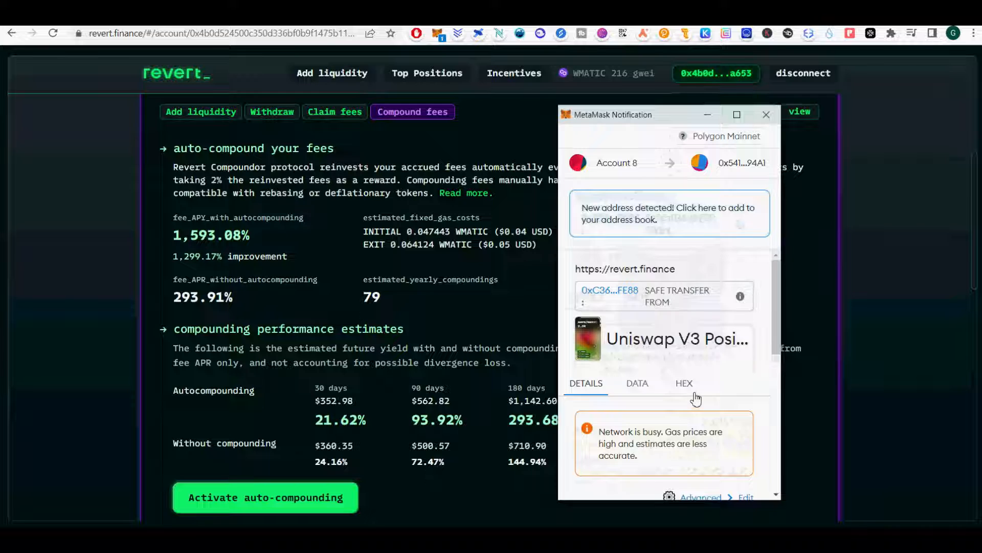
scroll(down, 3)
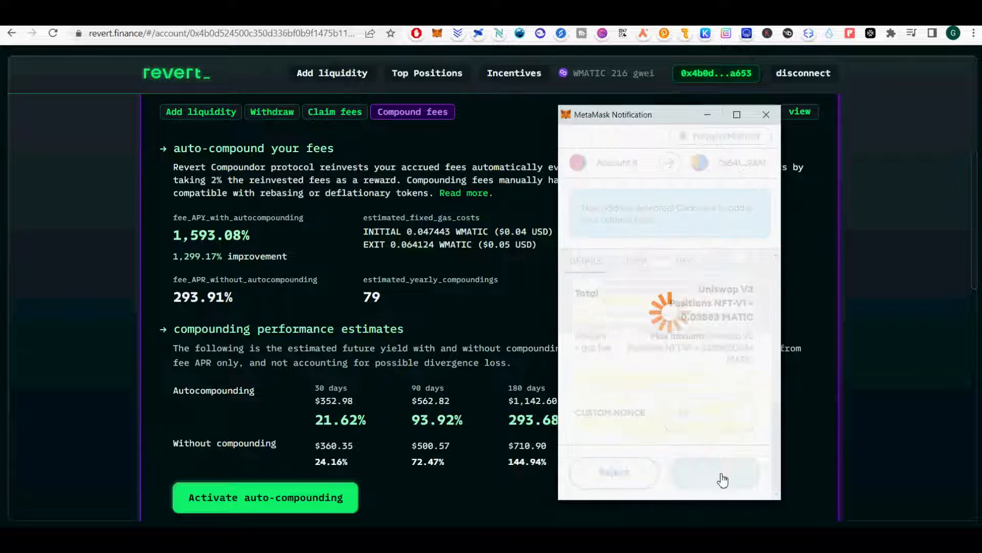
click(714, 472)
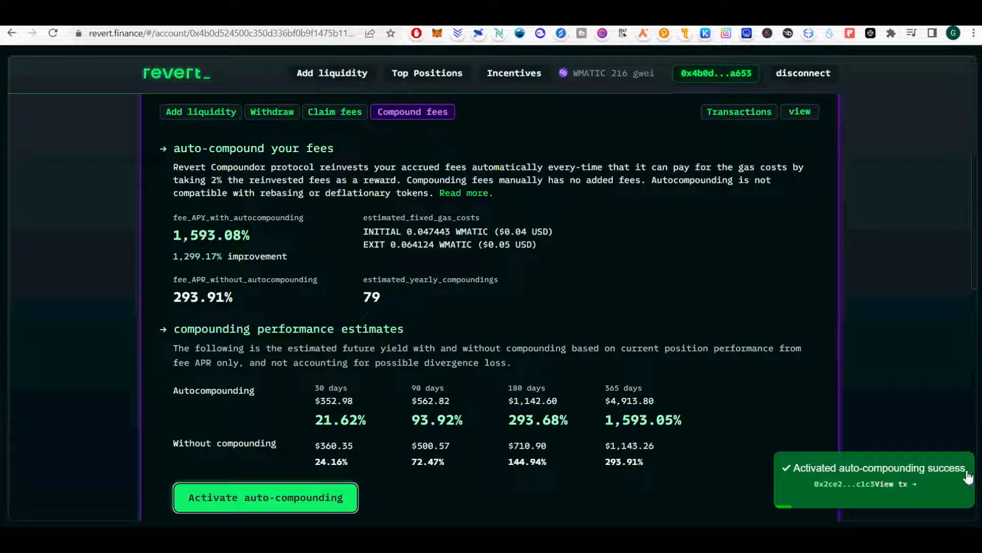
mouse_move(912, 470)
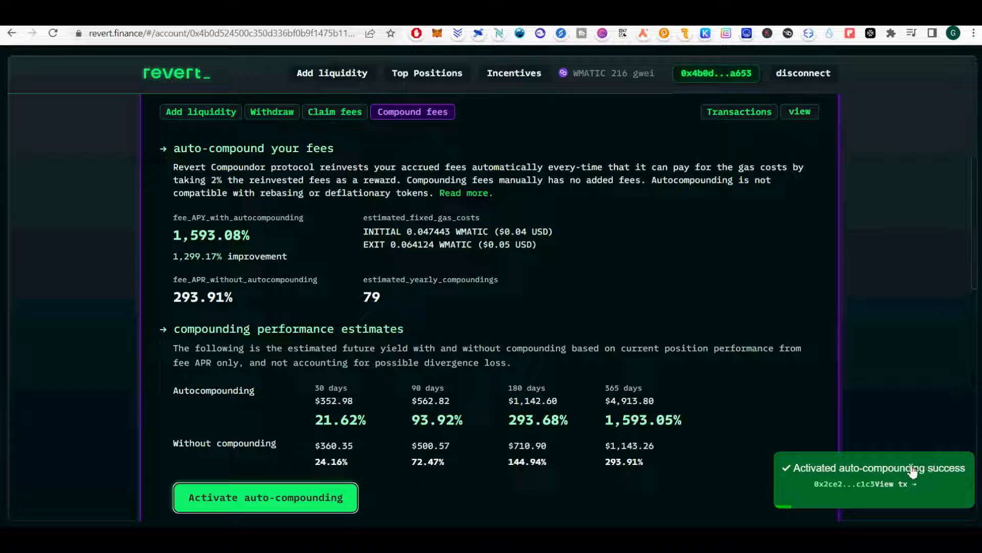
scroll(down, 3)
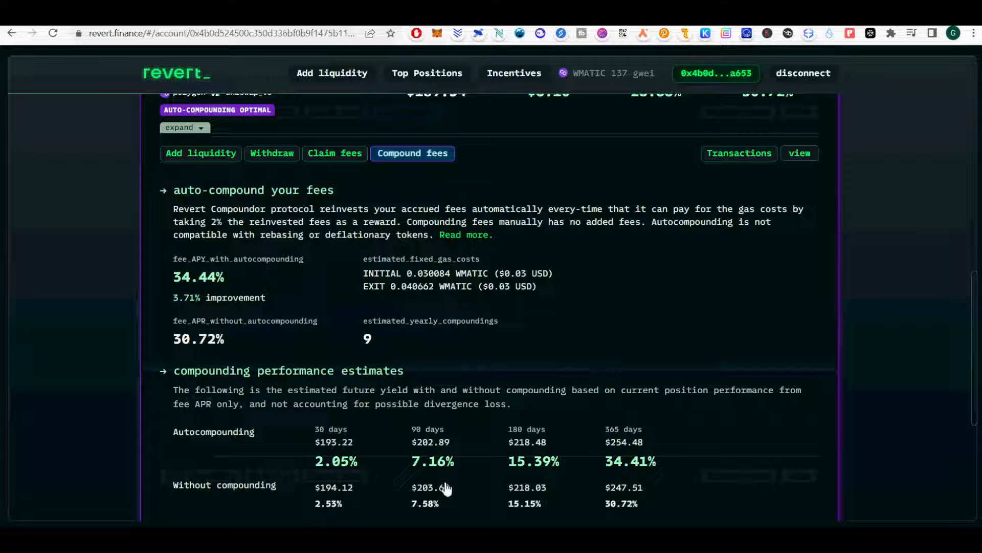
scroll(down, 3)
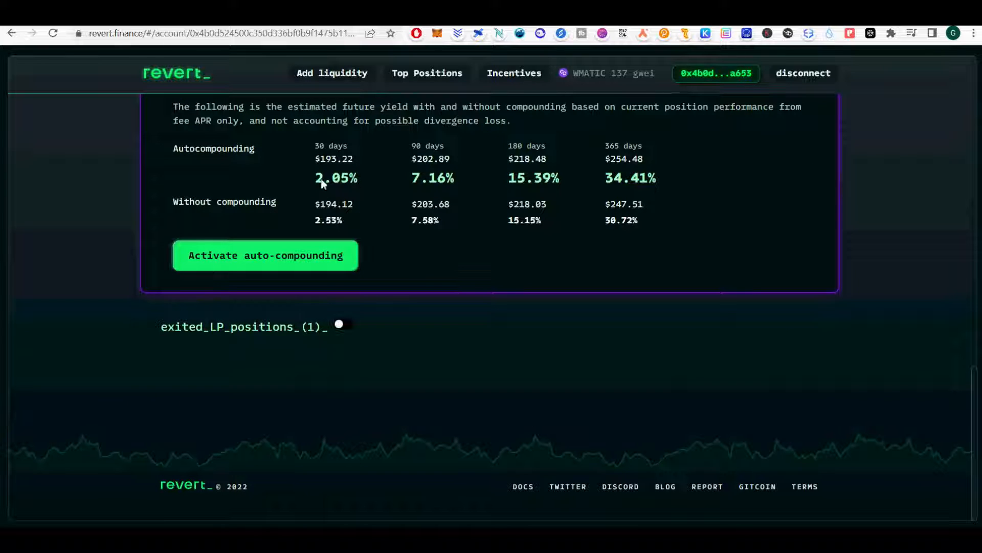